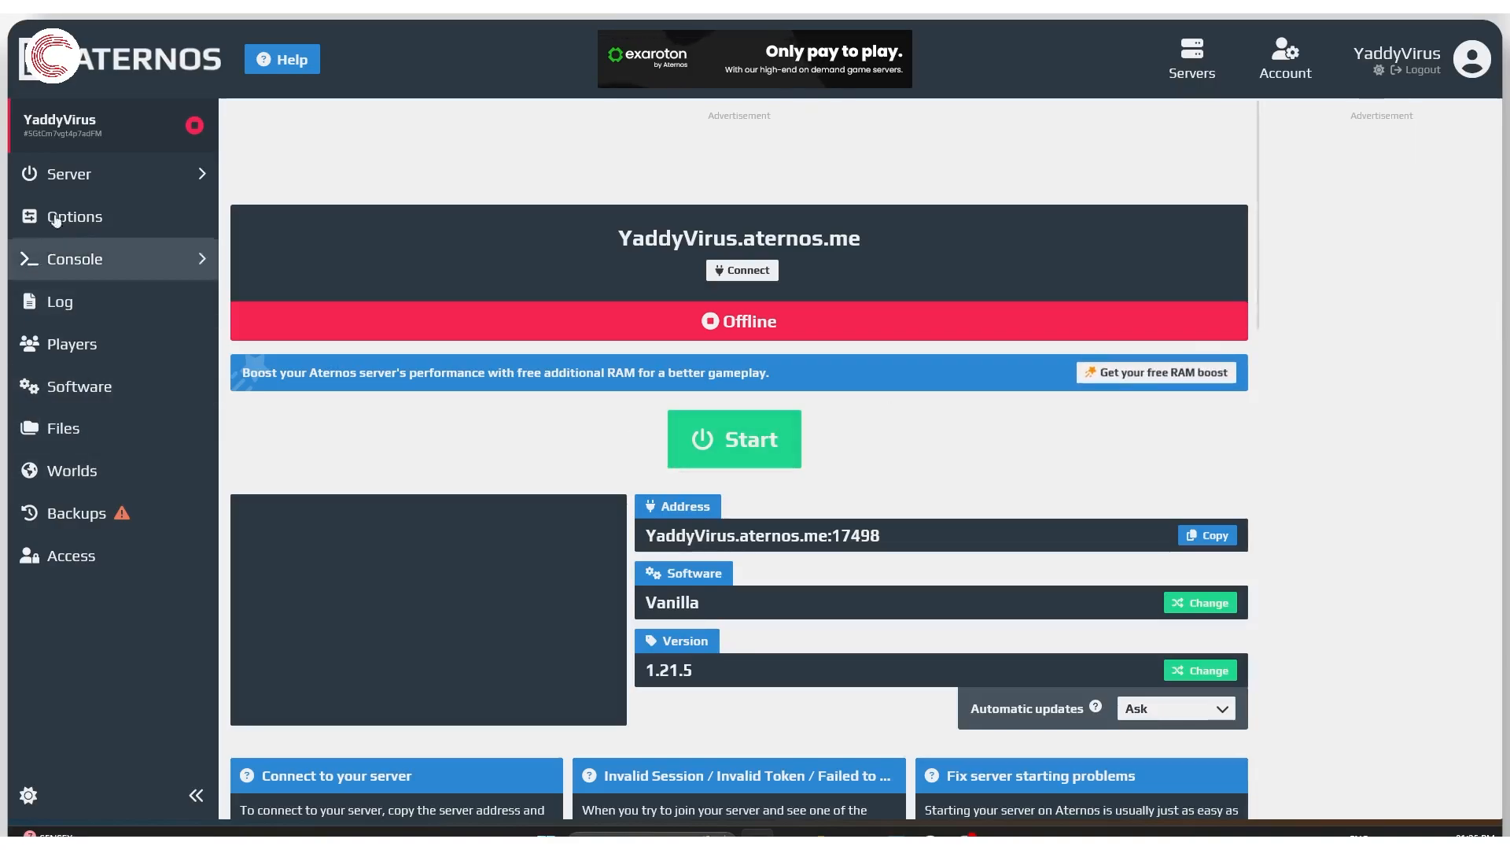
pyautogui.moveTo(668, 475)
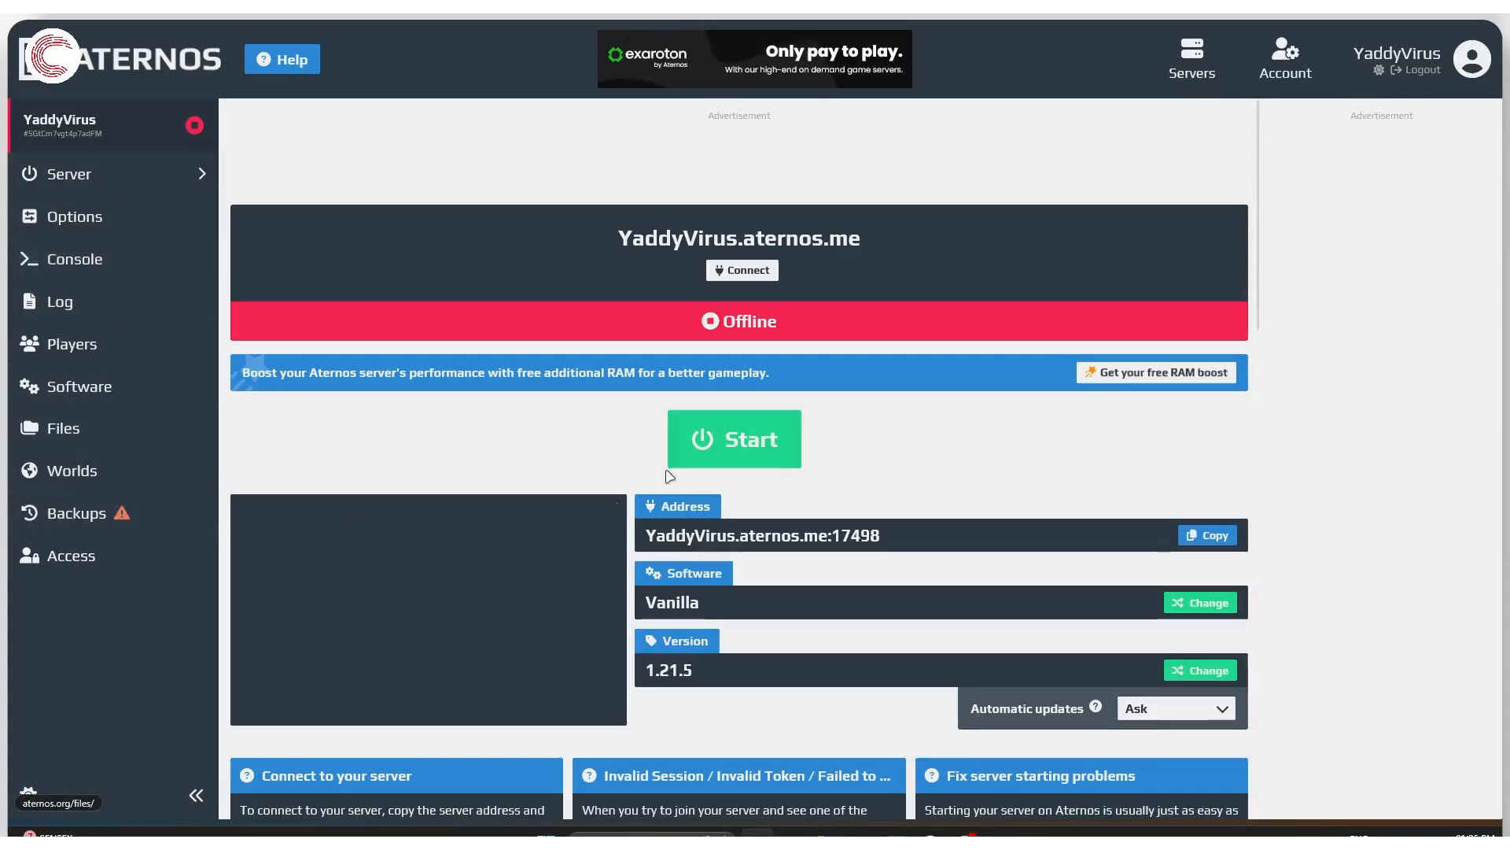
# Open the Software selection page listing Java Edition server types, with Vanilla current
pyautogui.scroll(-3)
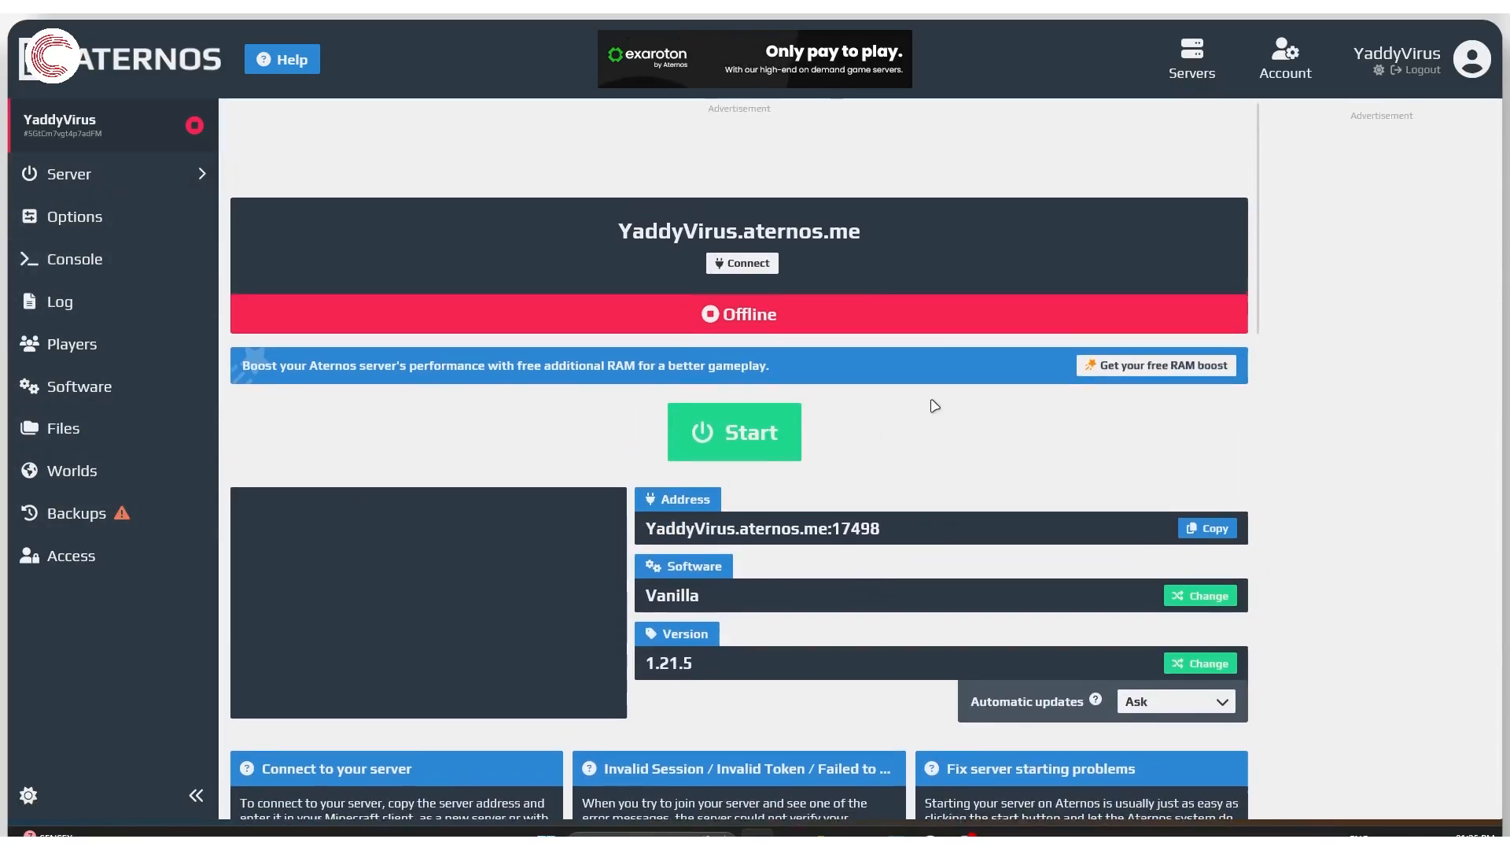
pyautogui.scroll(3)
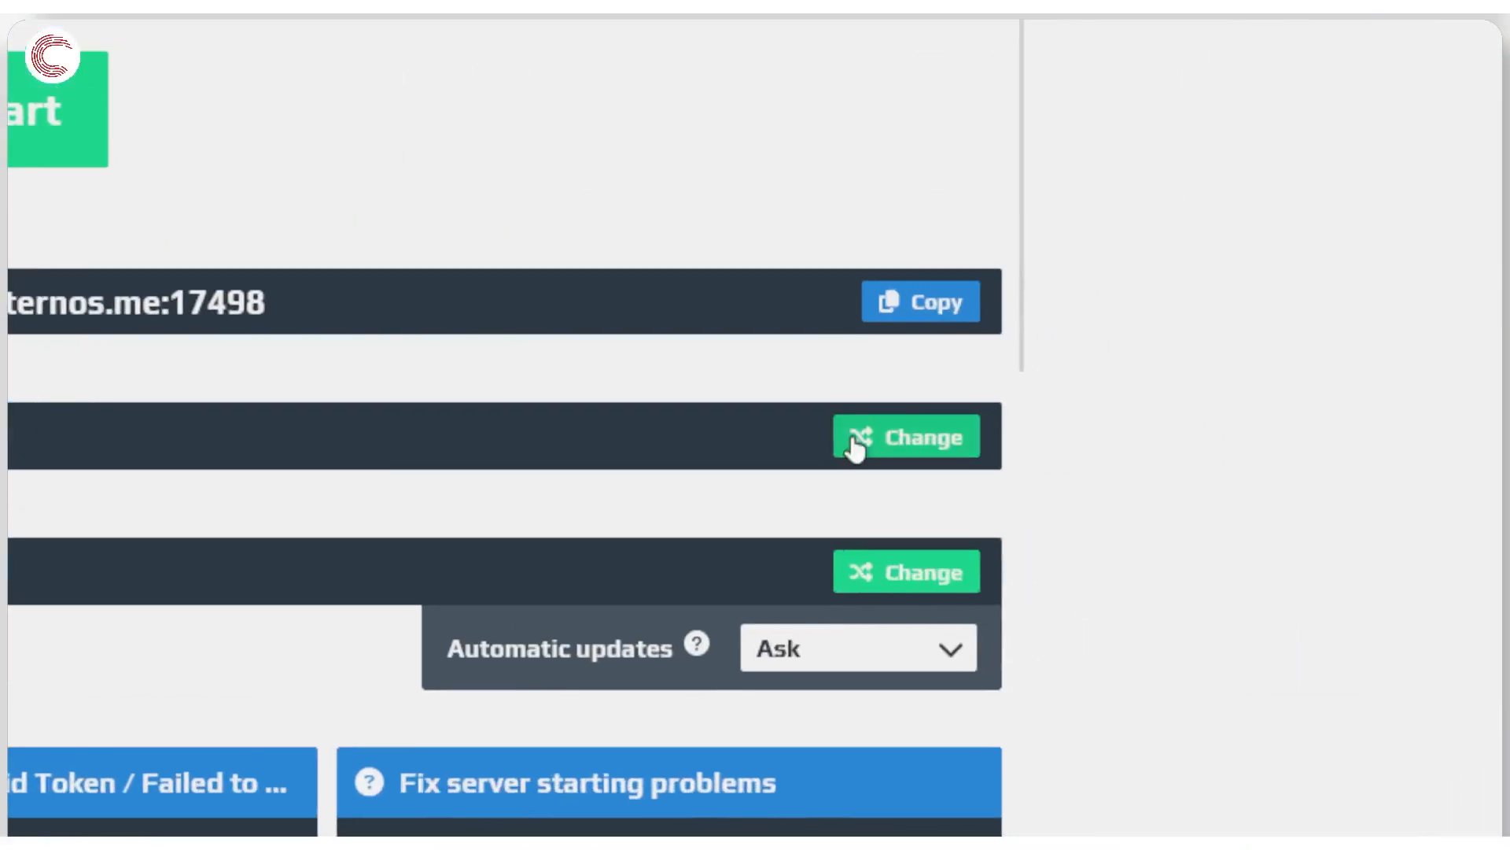
pyautogui.click(906, 436)
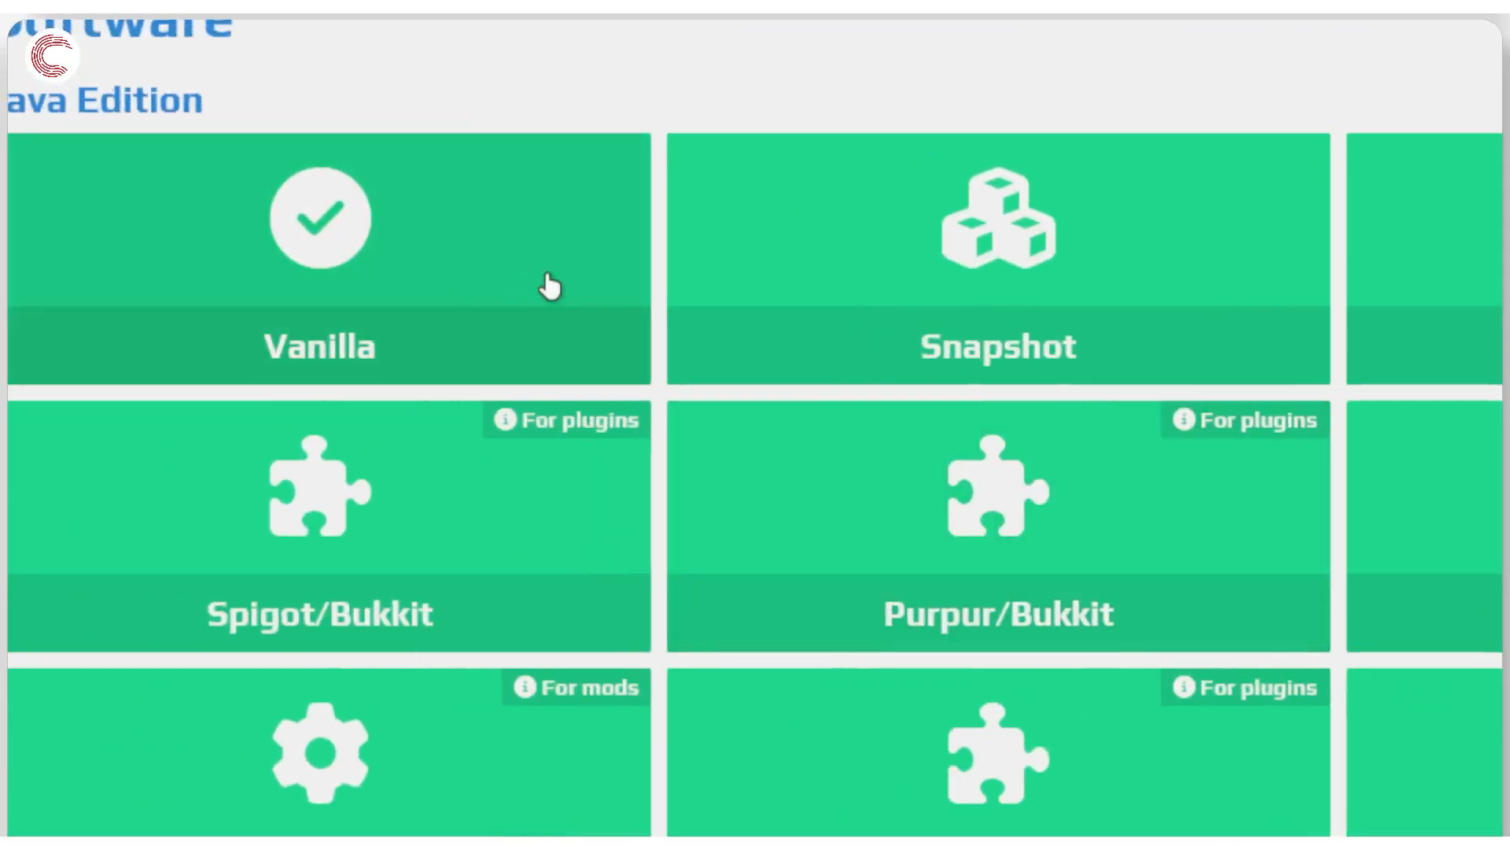
pyautogui.scroll(-3)
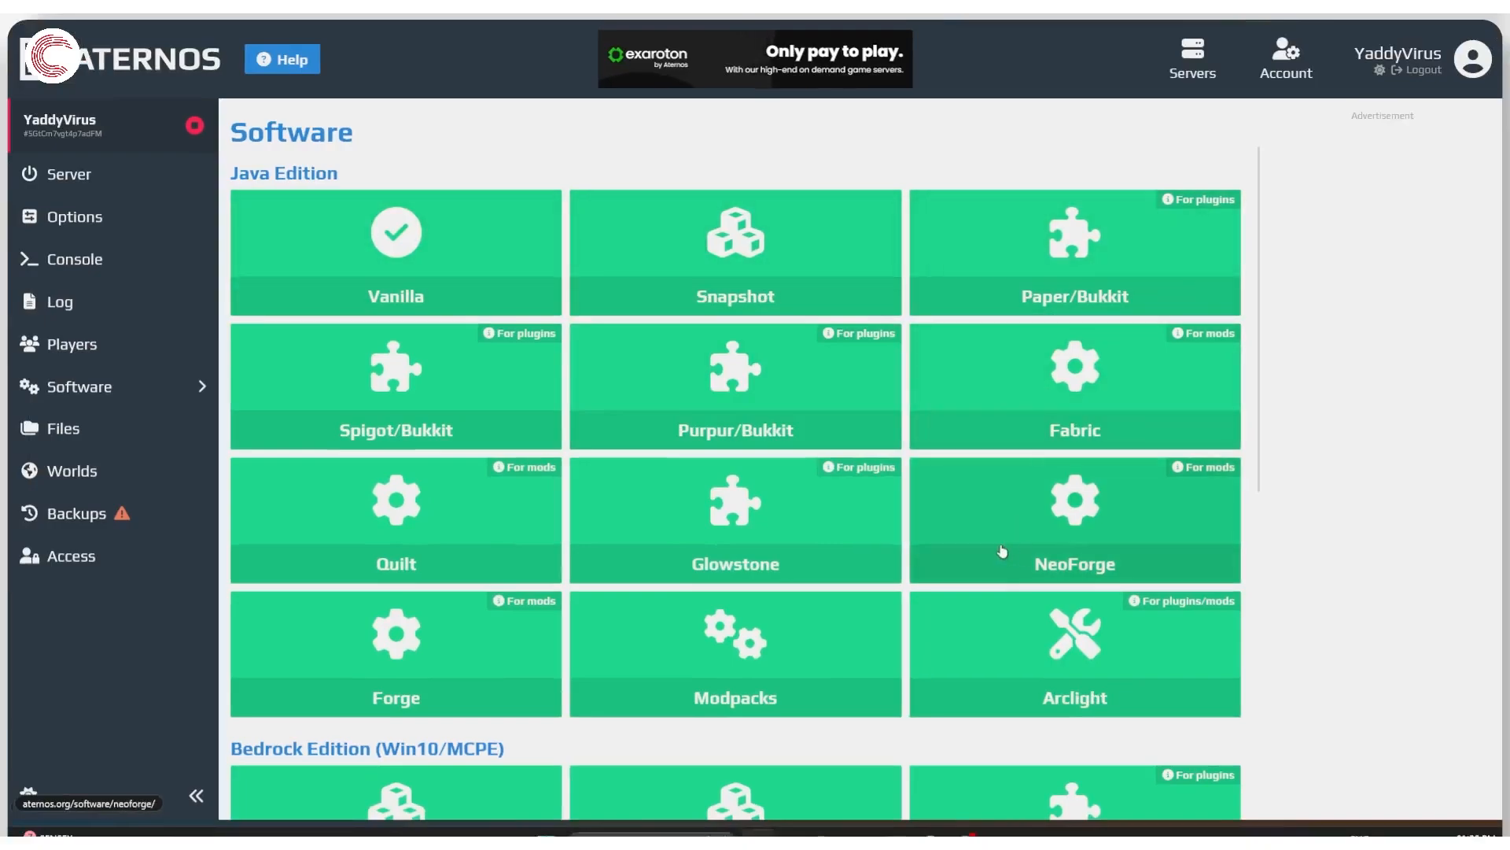
pyautogui.moveTo(938, 538)
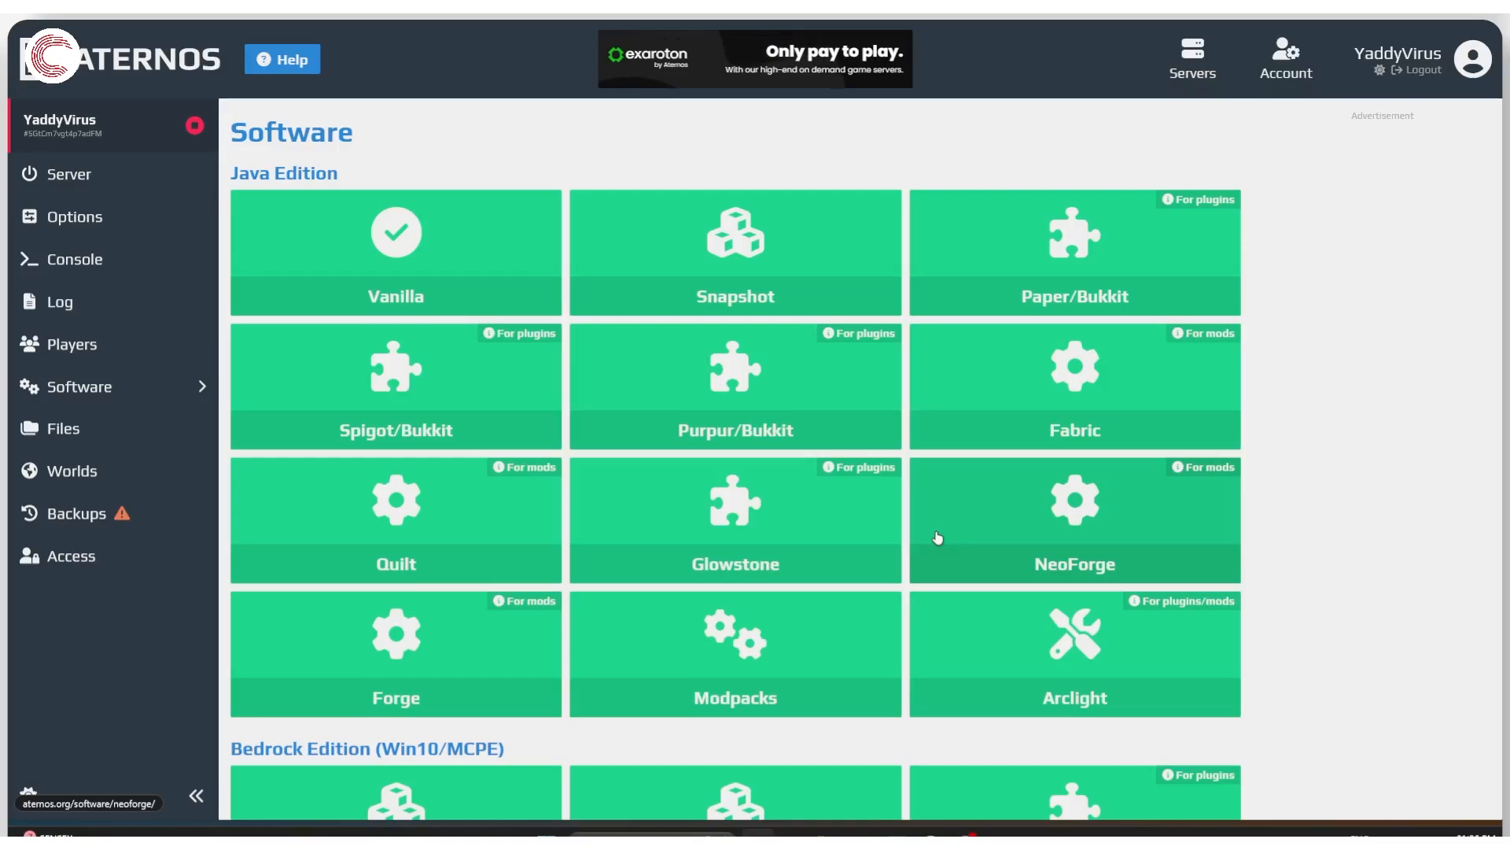
pyautogui.moveTo(1169, 286)
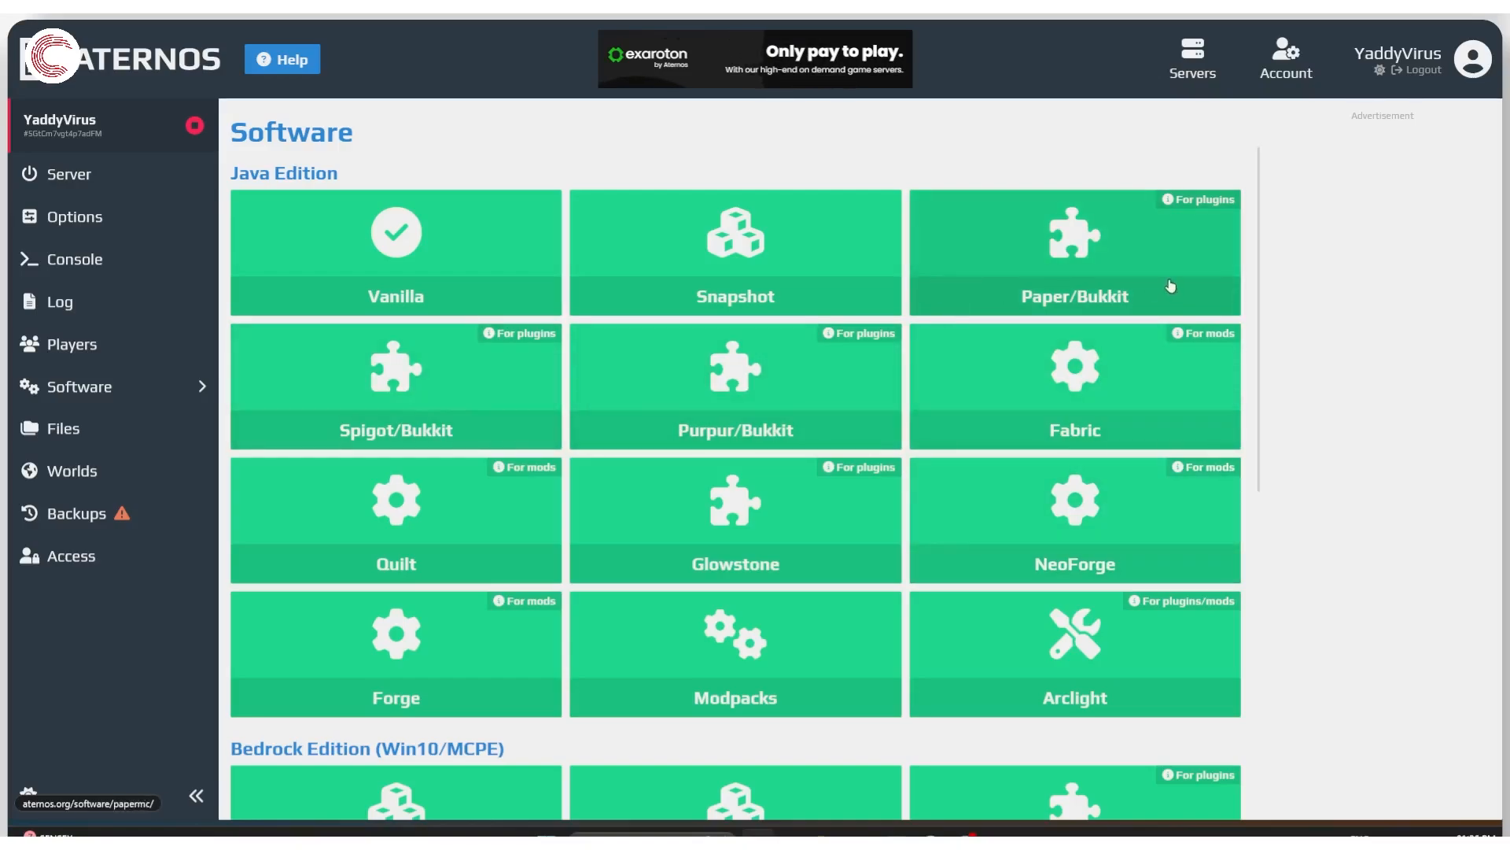
pyautogui.moveTo(840, 510)
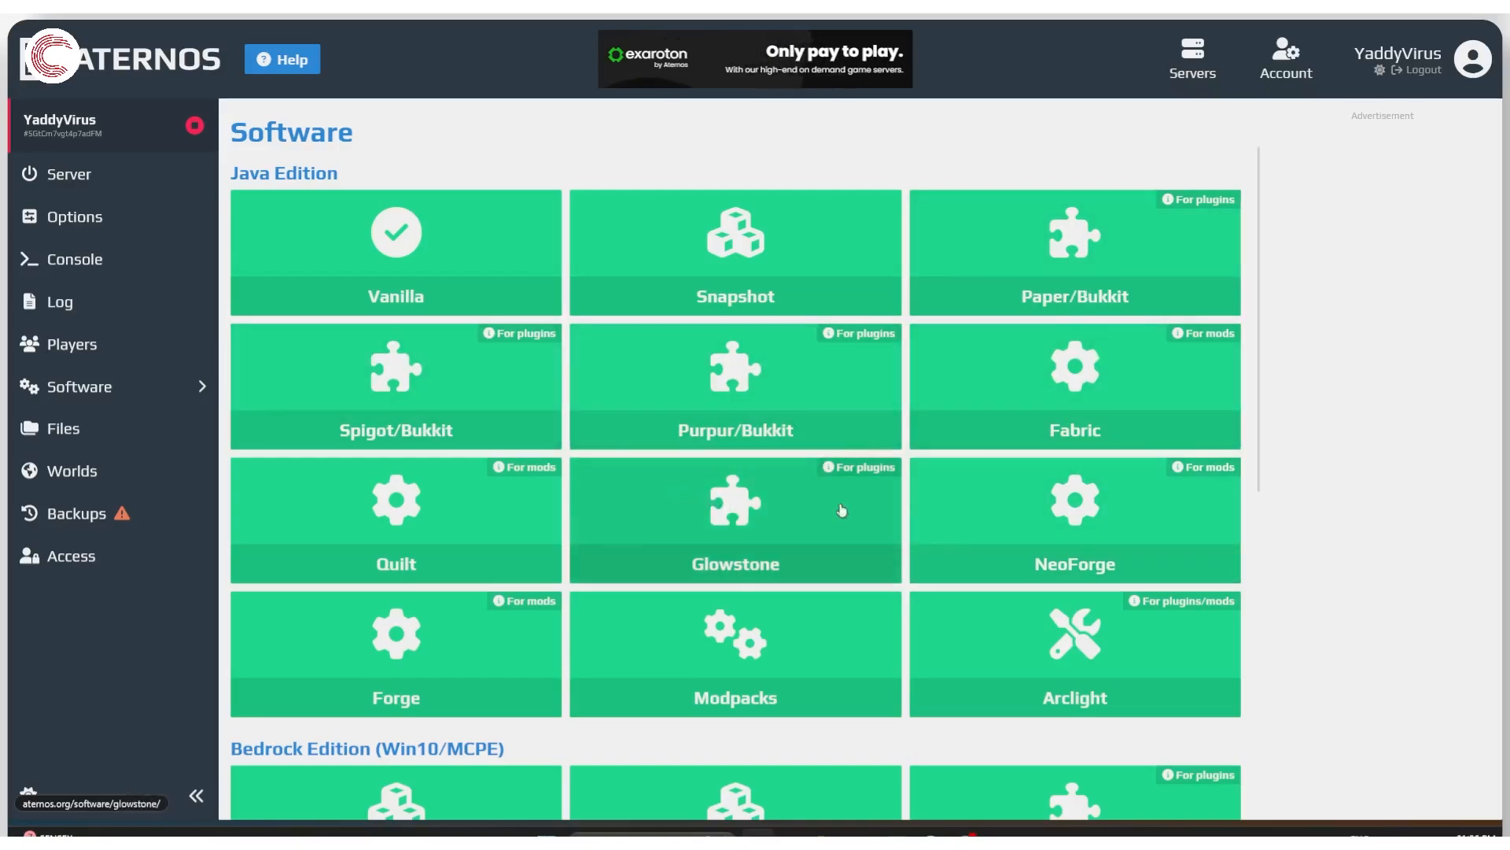
pyautogui.moveTo(739, 547)
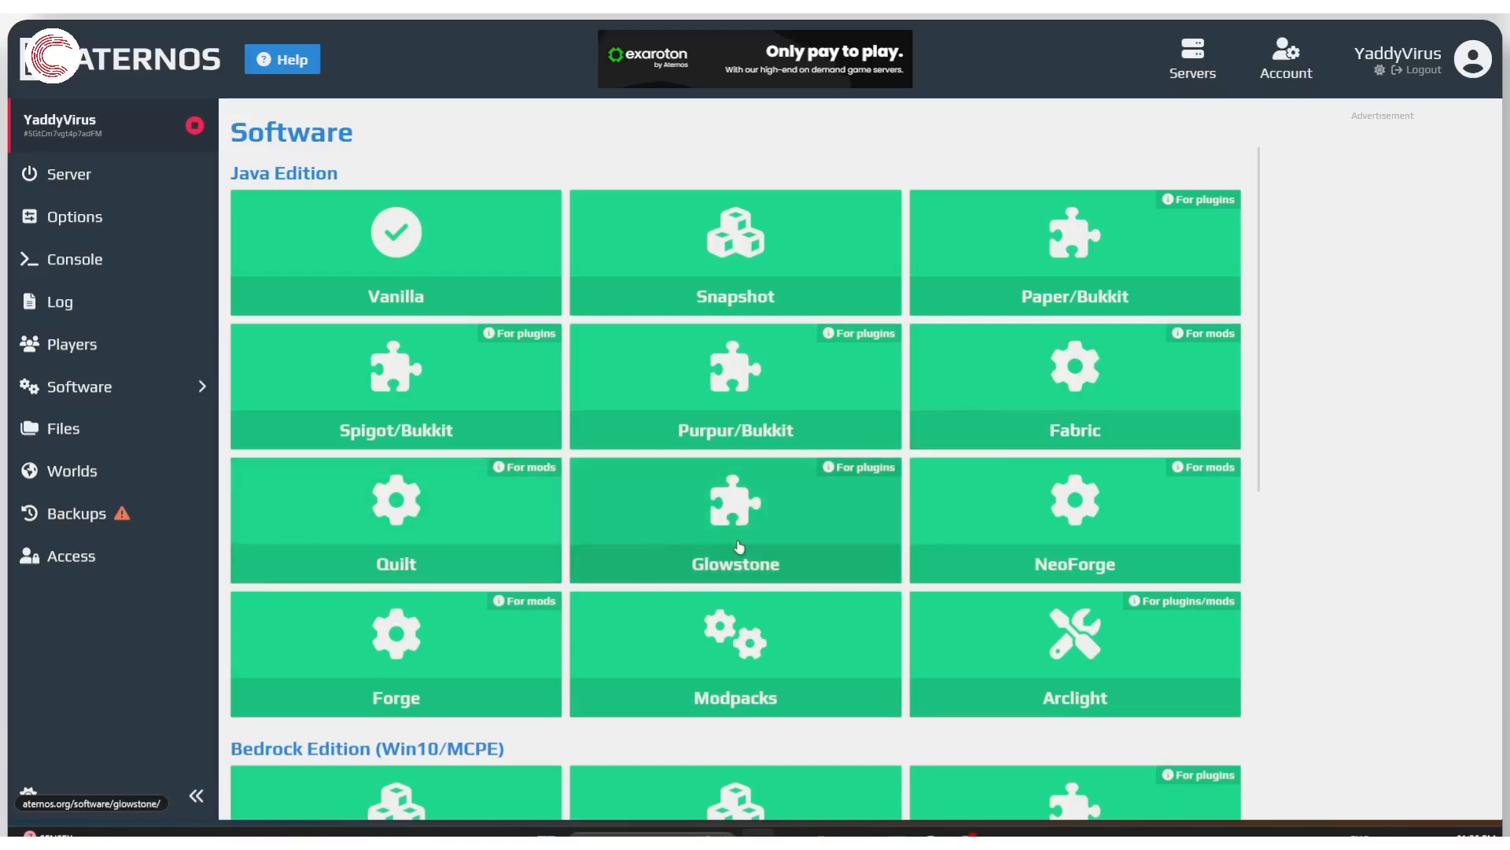
pyautogui.moveTo(394, 646)
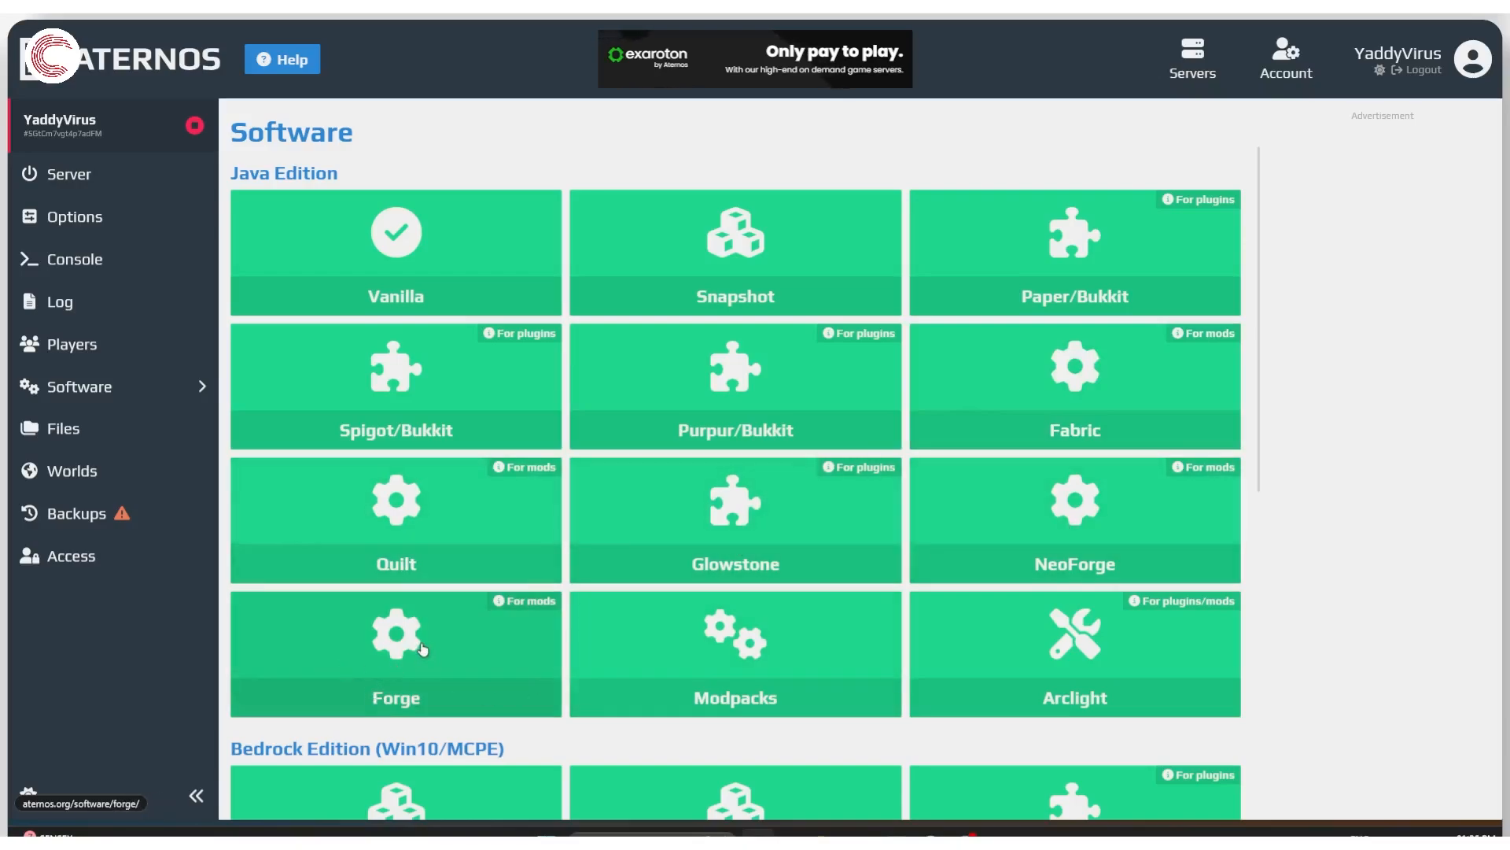
pyautogui.moveTo(1117, 345)
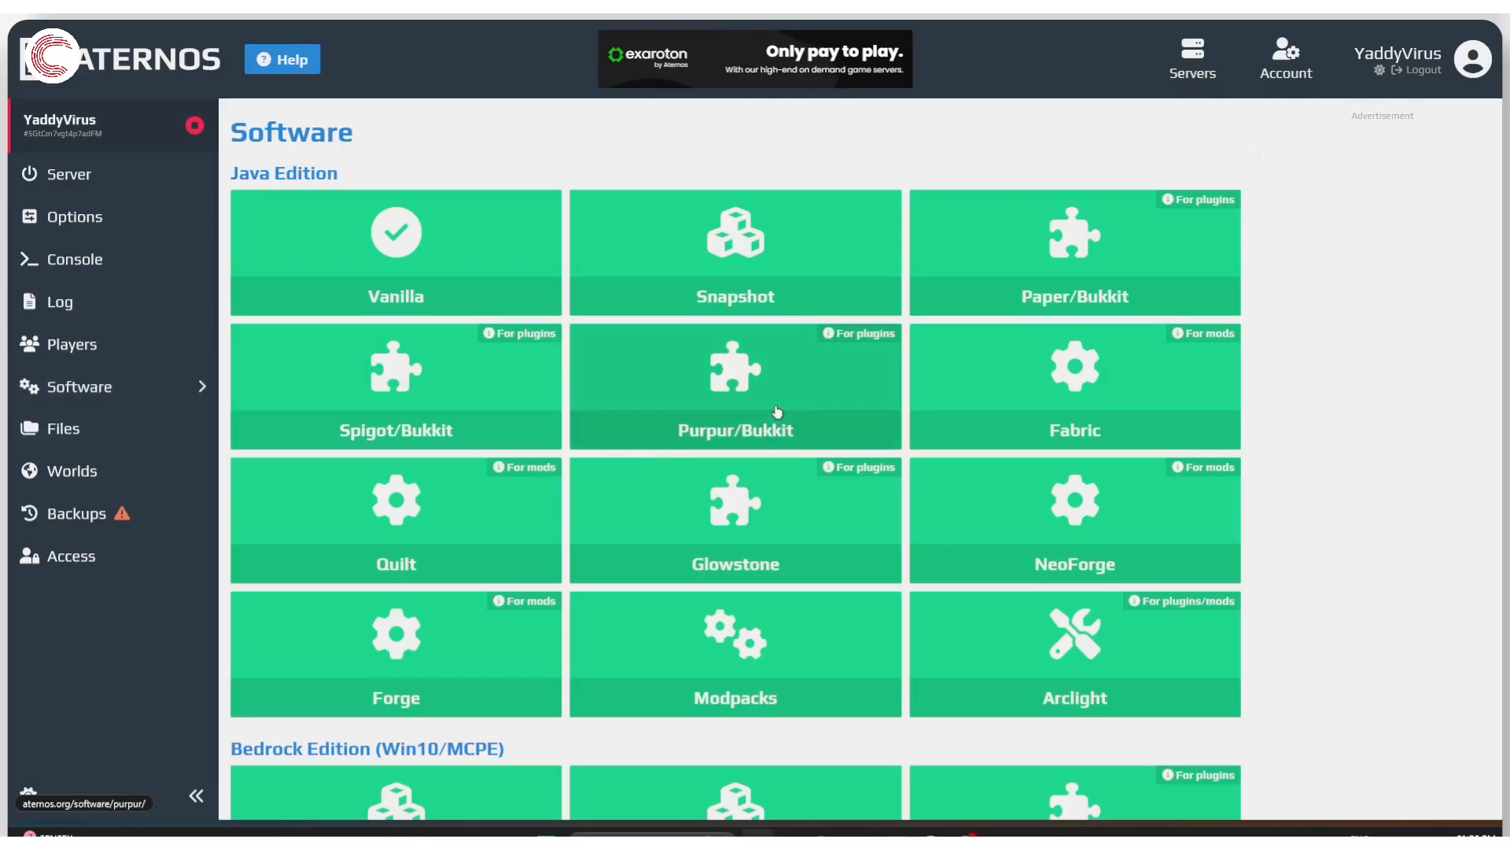
pyautogui.moveTo(352, 381)
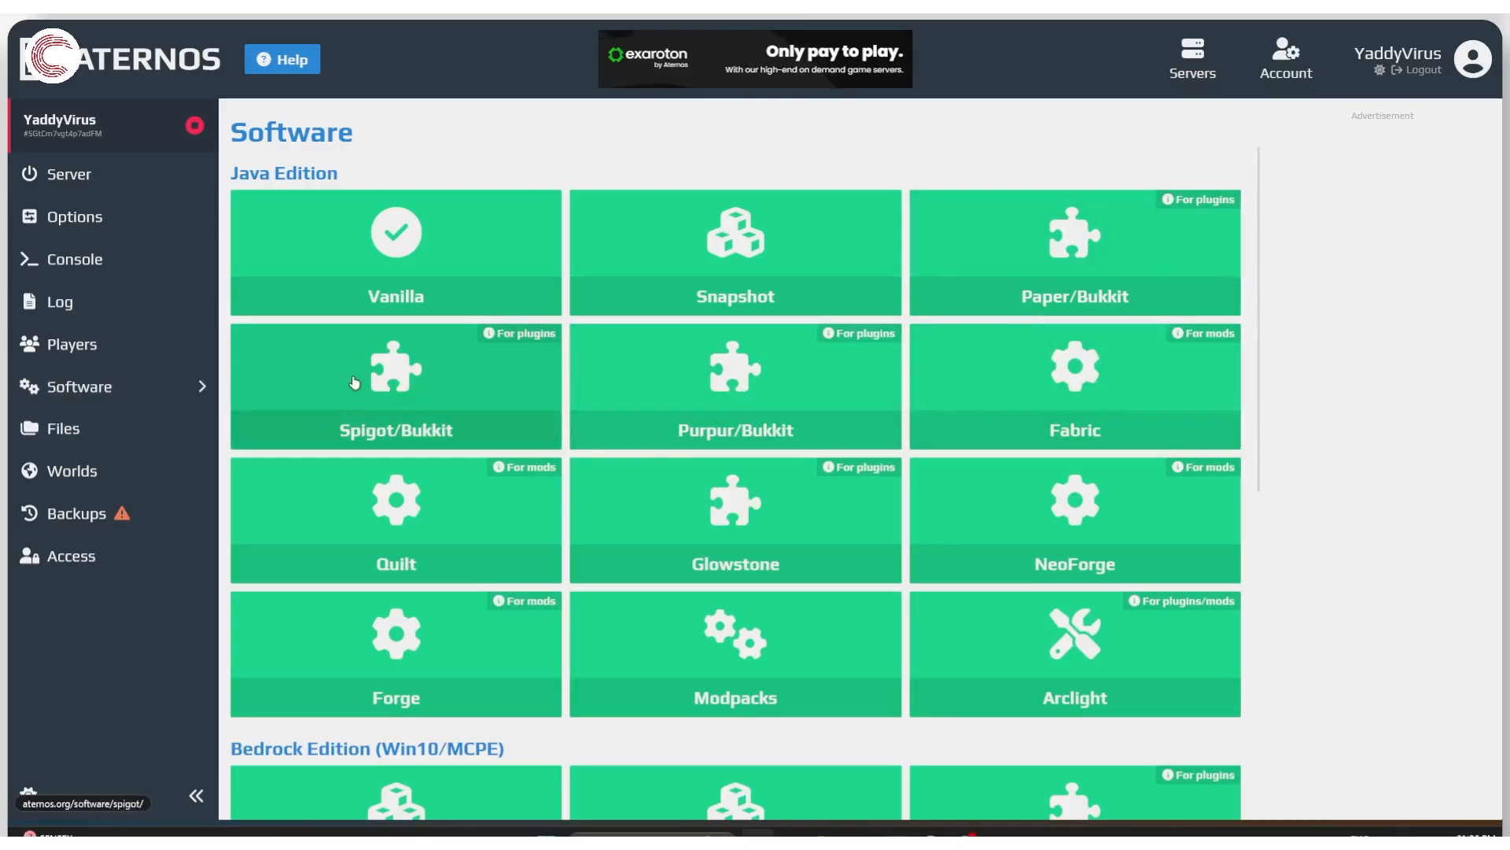
pyautogui.moveTo(1076, 664)
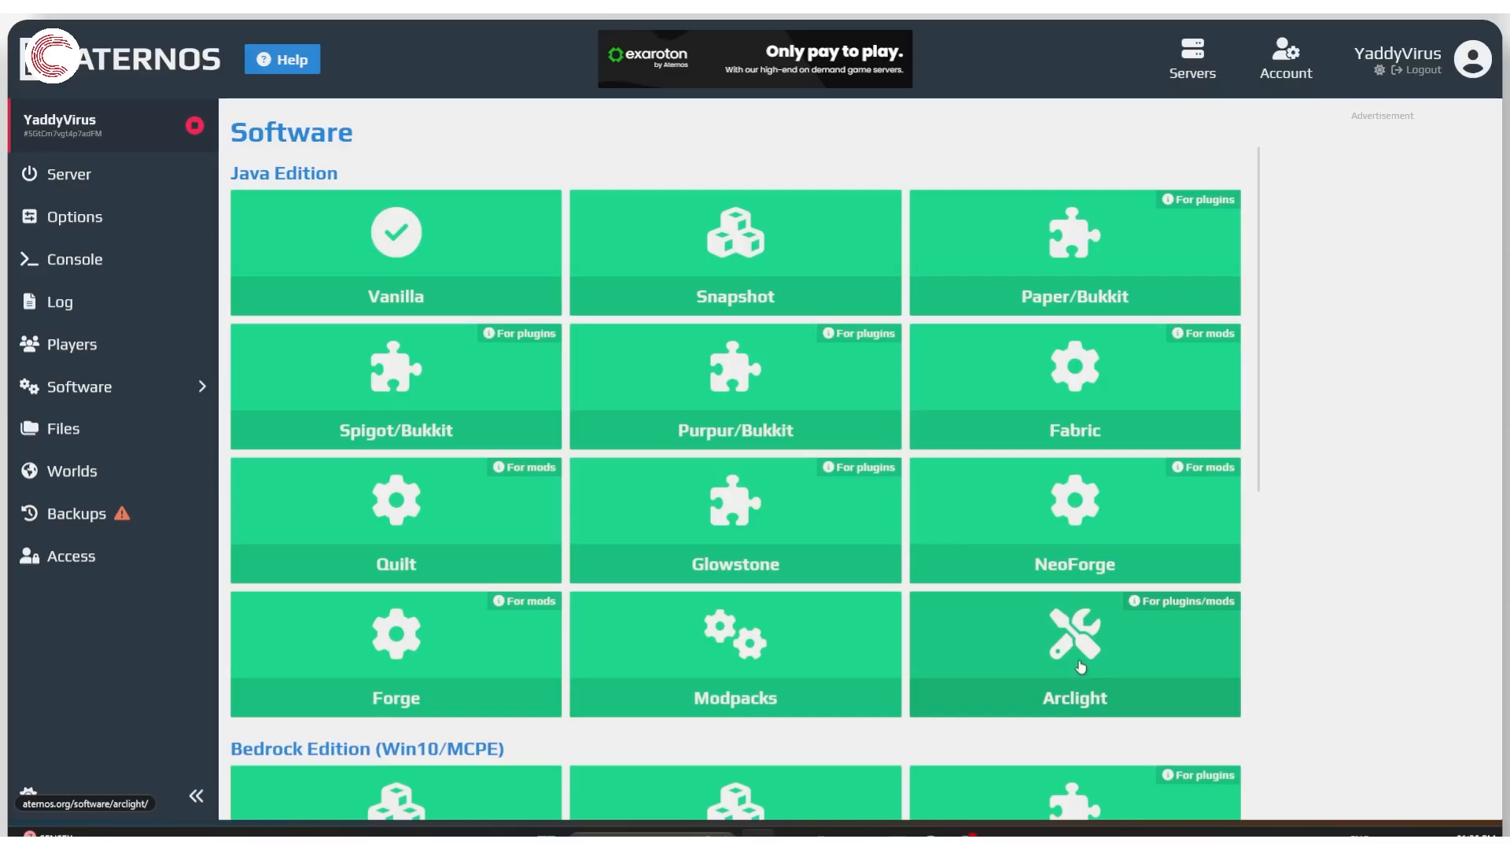
pyautogui.moveTo(684, 400)
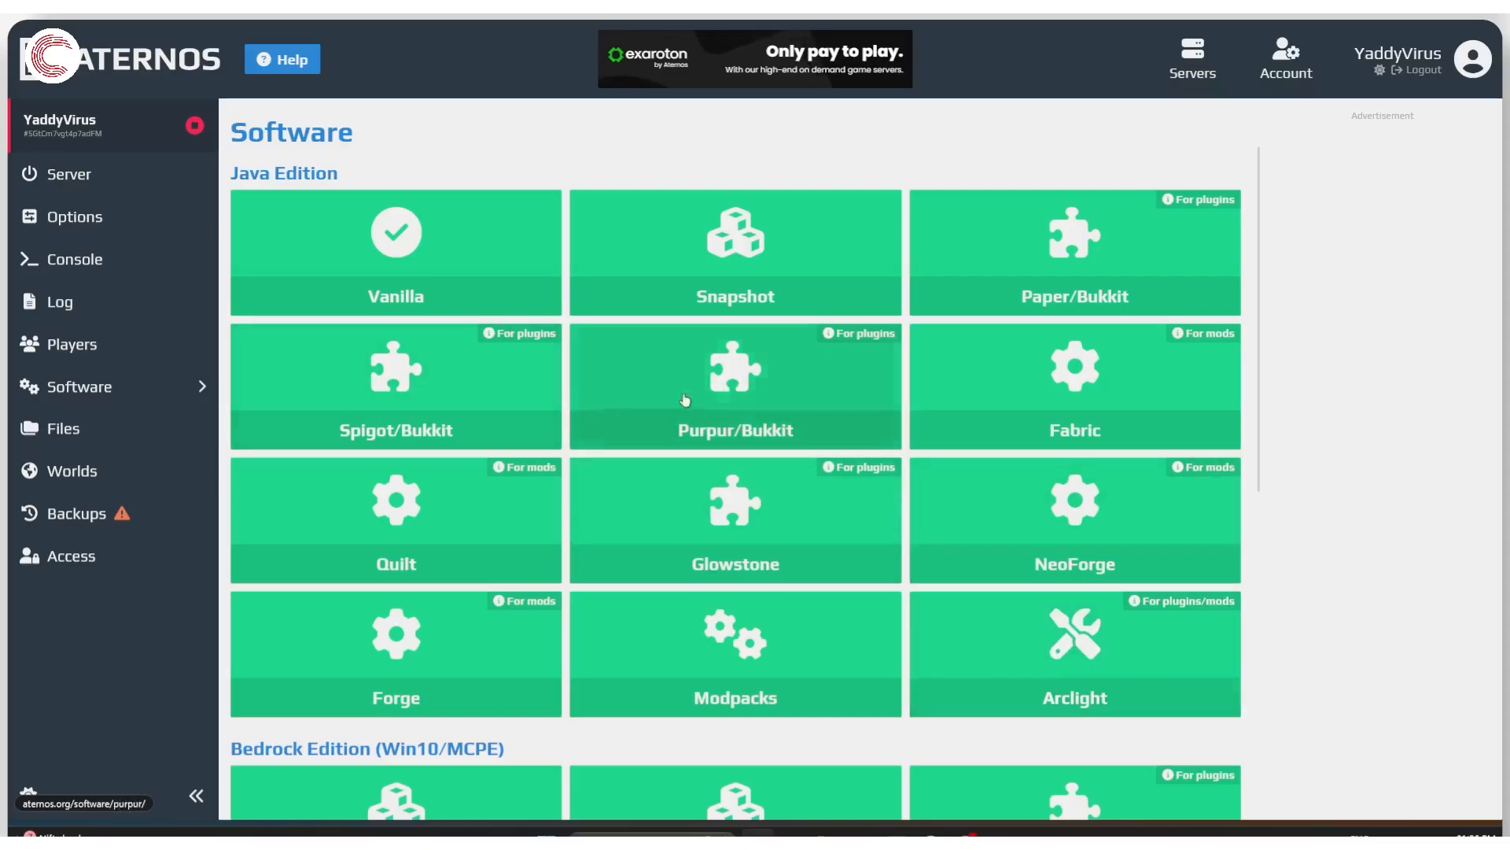
pyautogui.moveTo(1054, 250)
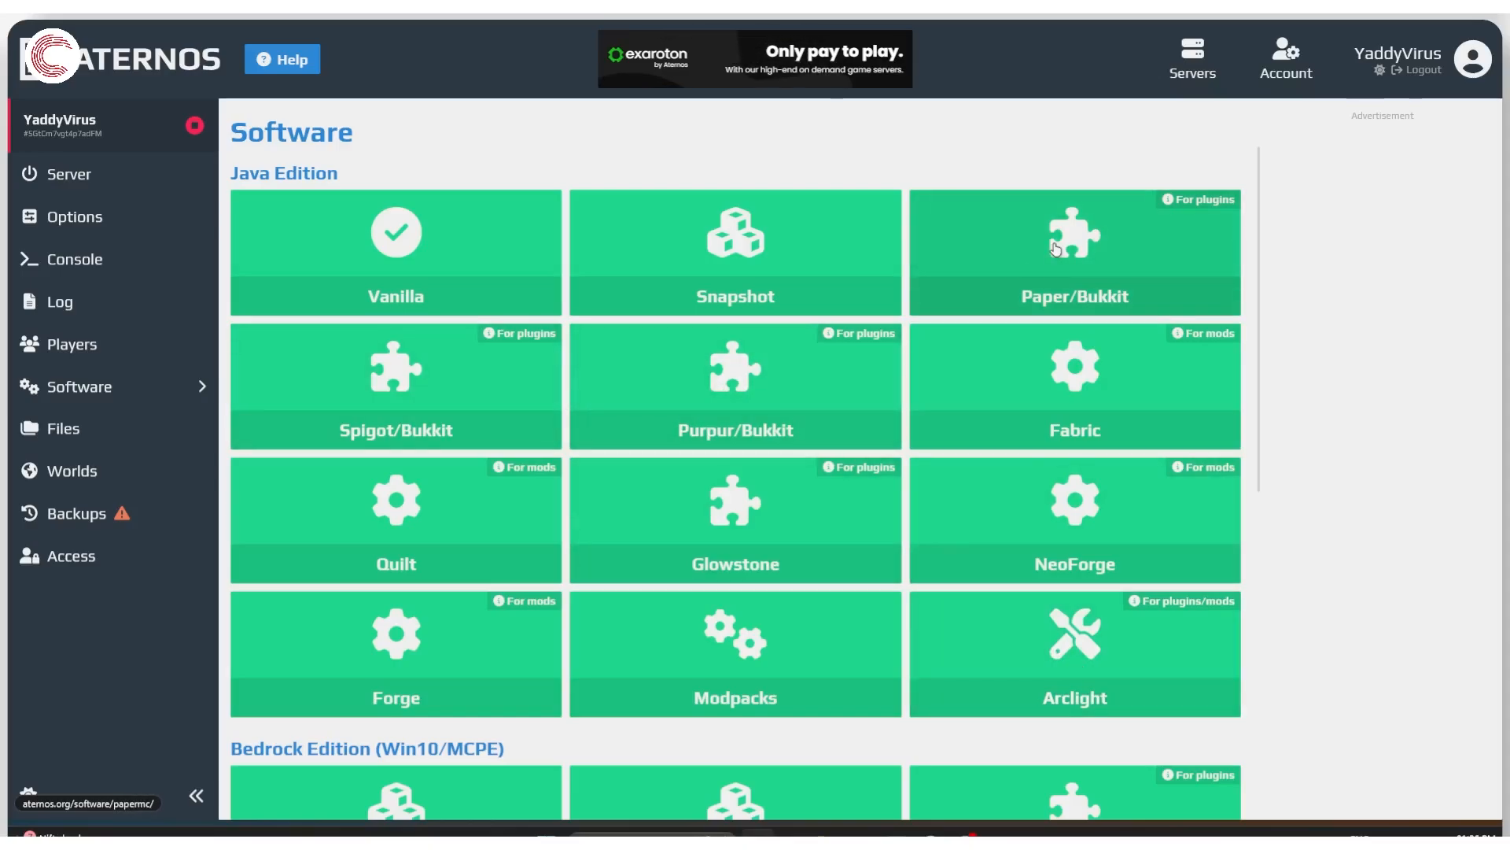
# Choose Paper/Bukkit and select PaperMC version 1.21.5 to show its details card
pyautogui.click(1073, 252)
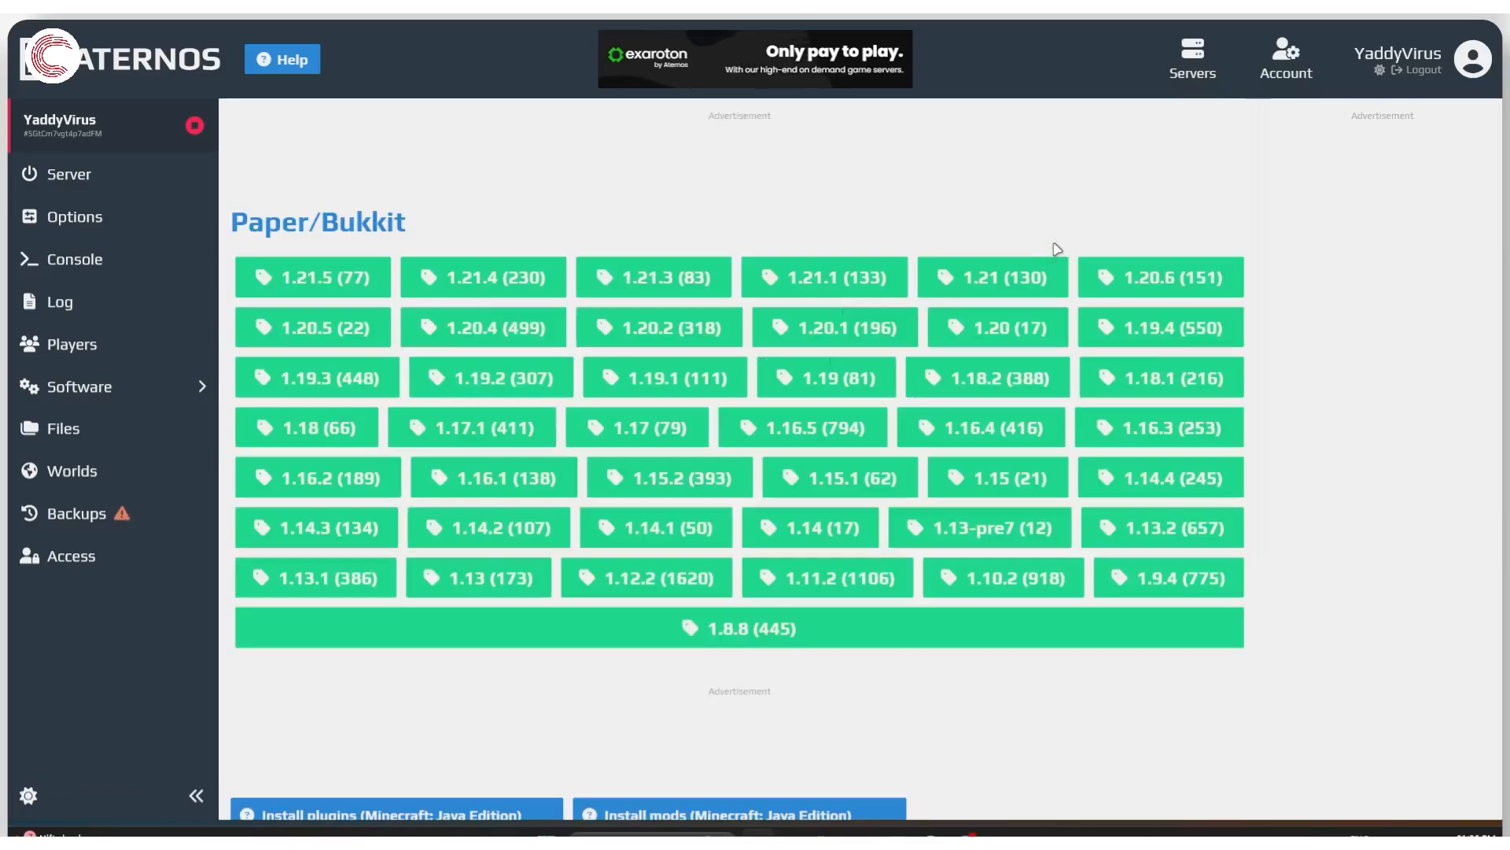
pyautogui.moveTo(687, 190)
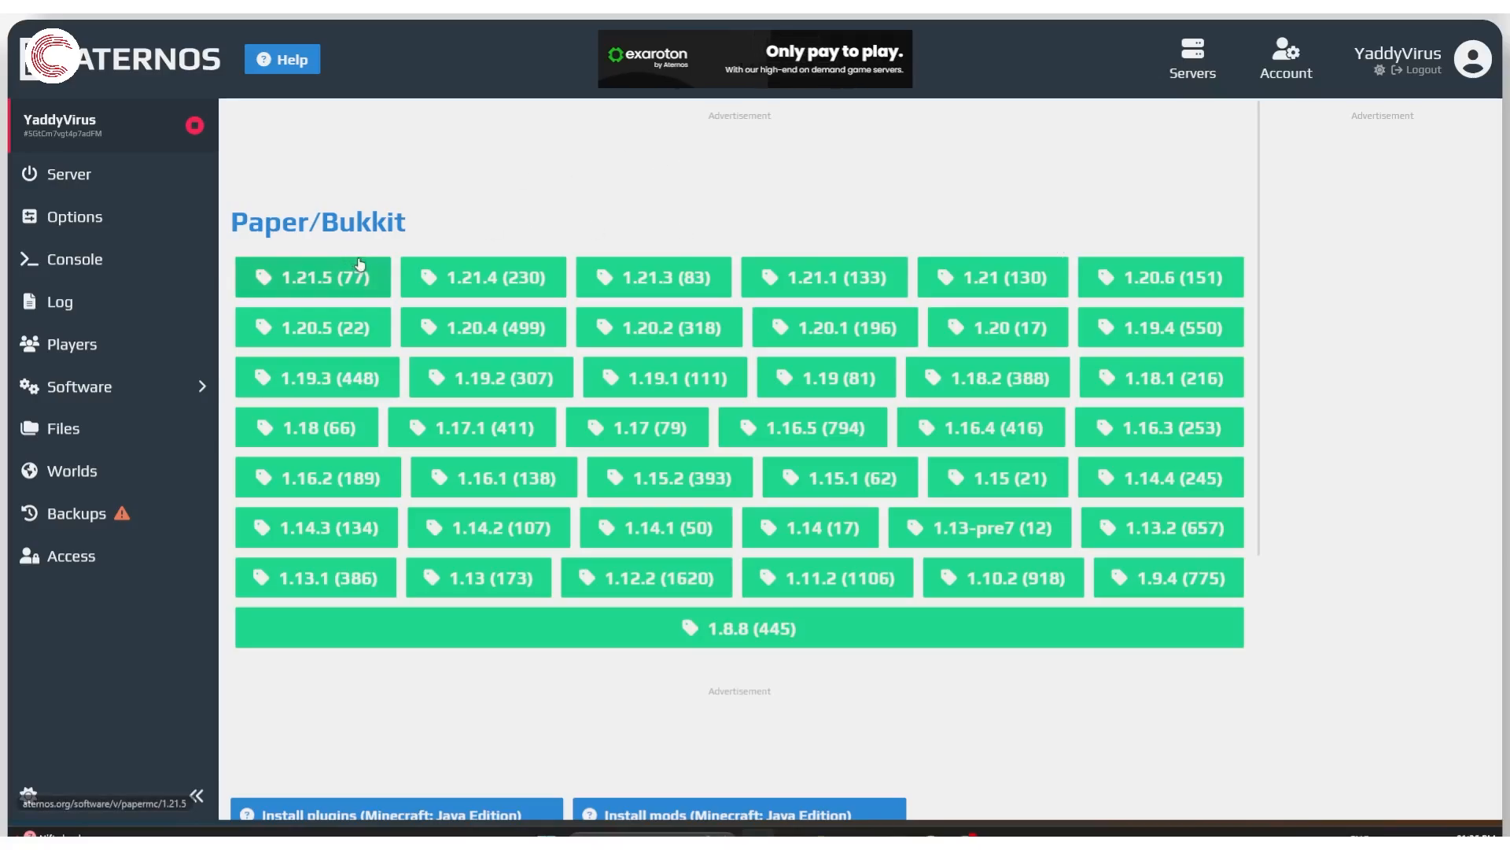
pyautogui.moveTo(576, 209)
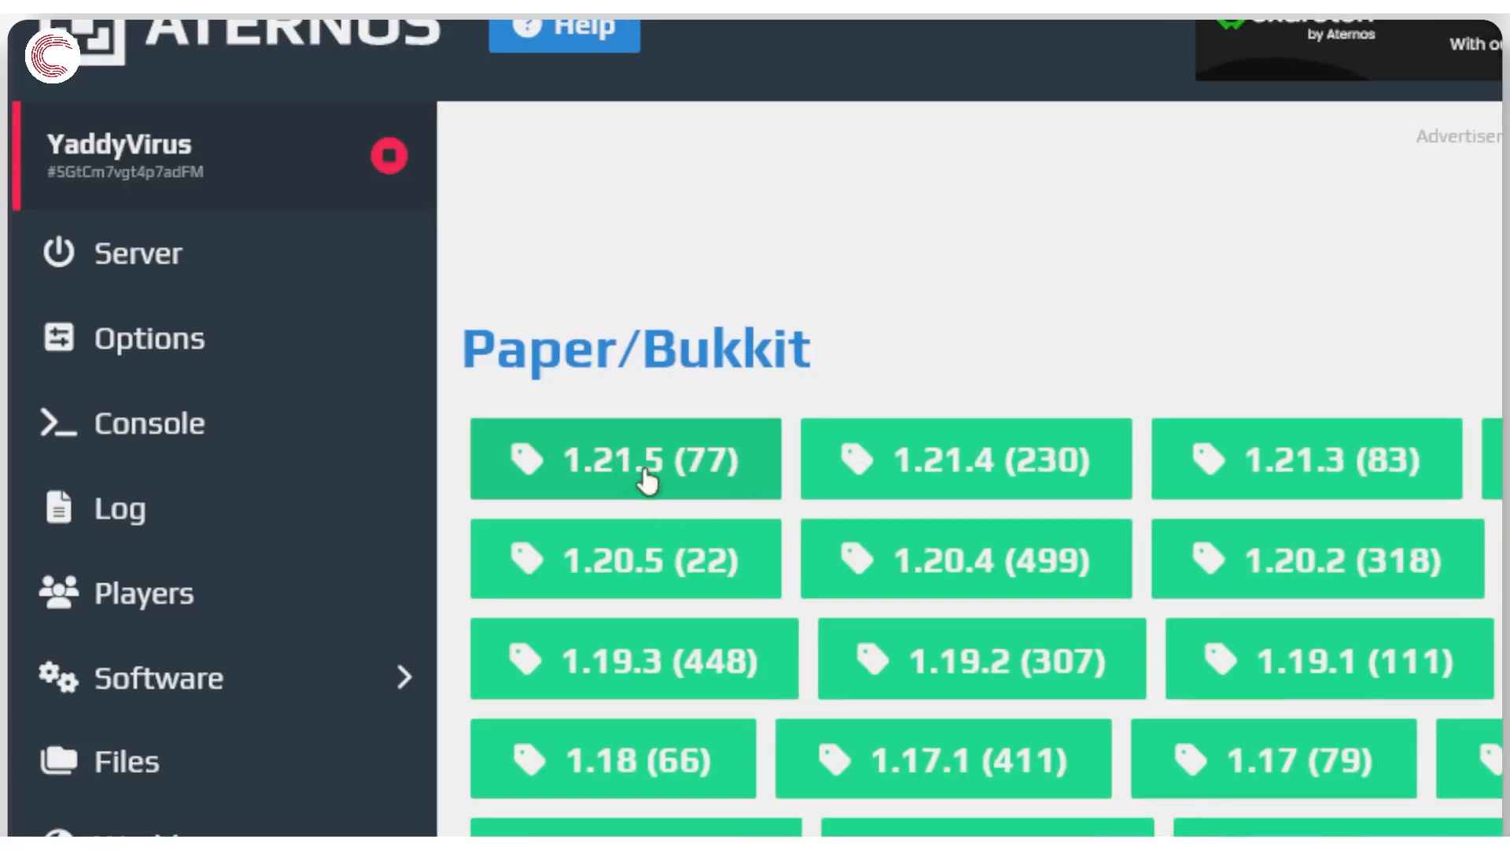
pyautogui.click(625, 458)
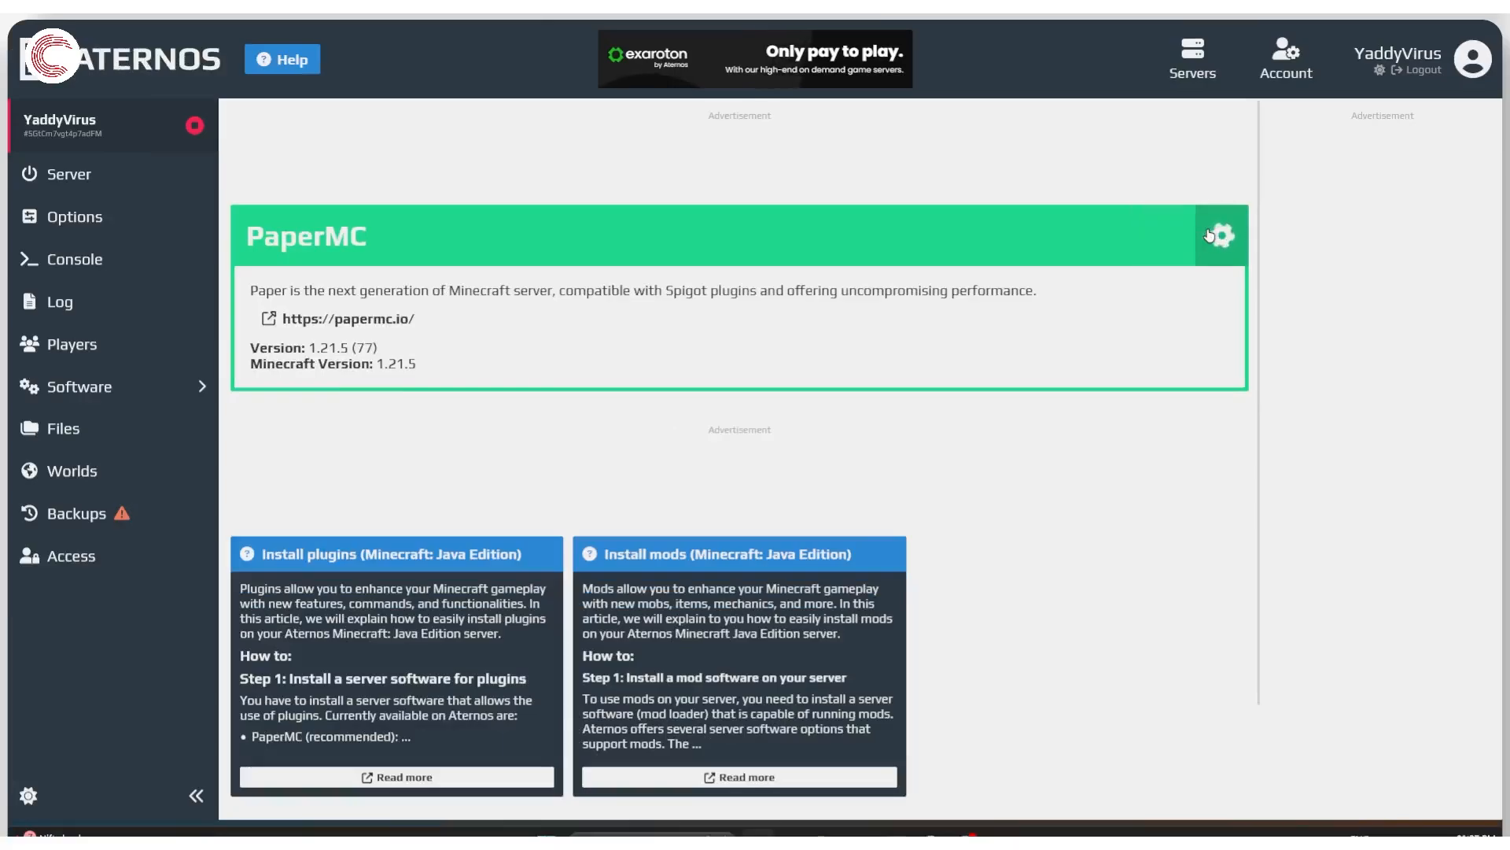
# Install PaperMC 1.21.5 (77) as the server software, adding the Plugins section
pyautogui.click(1218, 236)
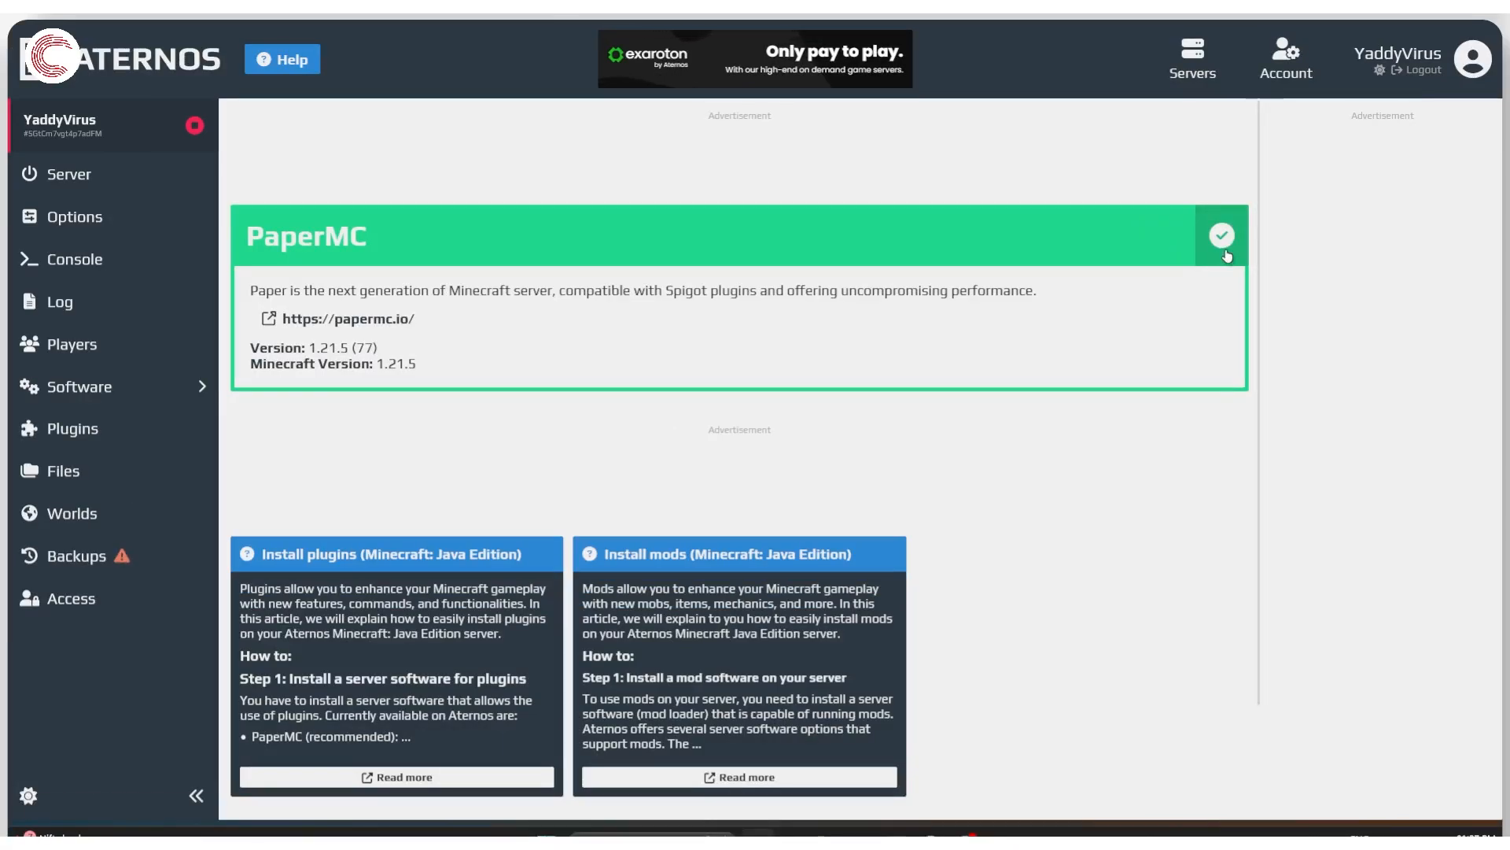
pyautogui.moveTo(676, 278)
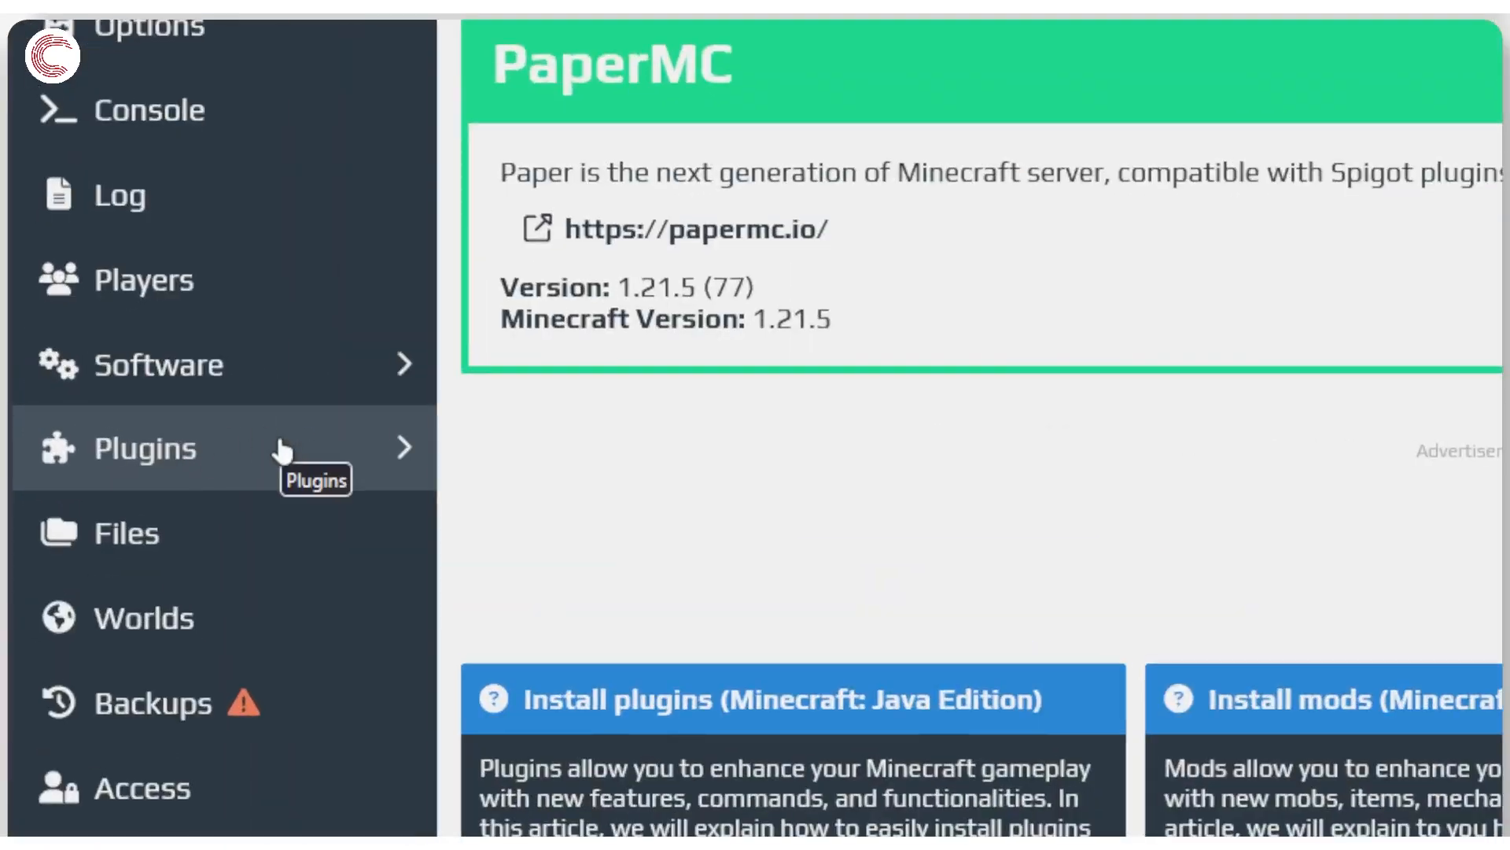
# Search the plugin catalogue for 'JourneyMap', which returns no plugins found
pyautogui.click(144, 449)
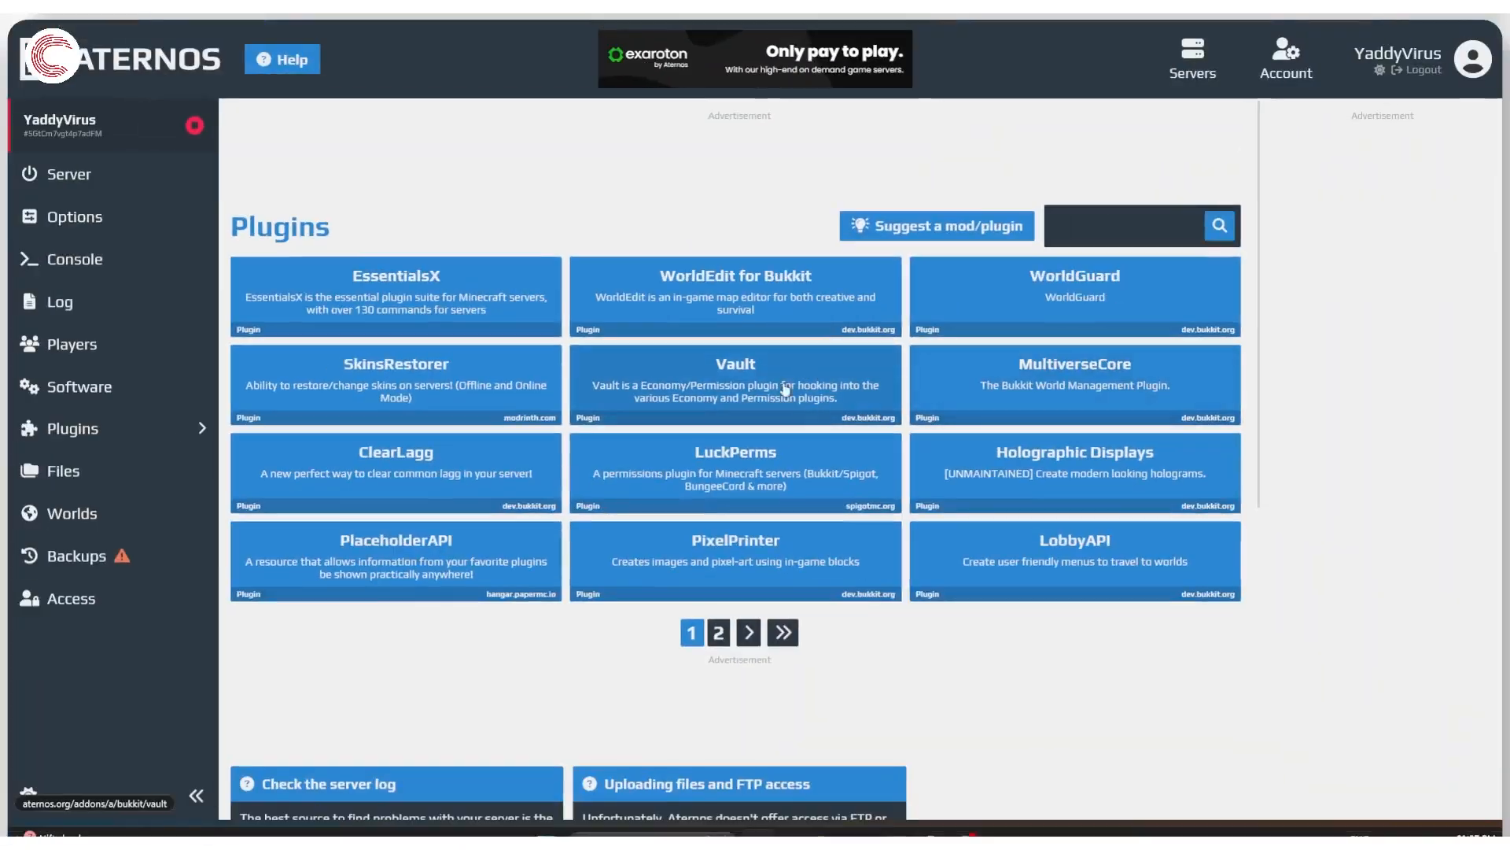
pyautogui.moveTo(938, 536)
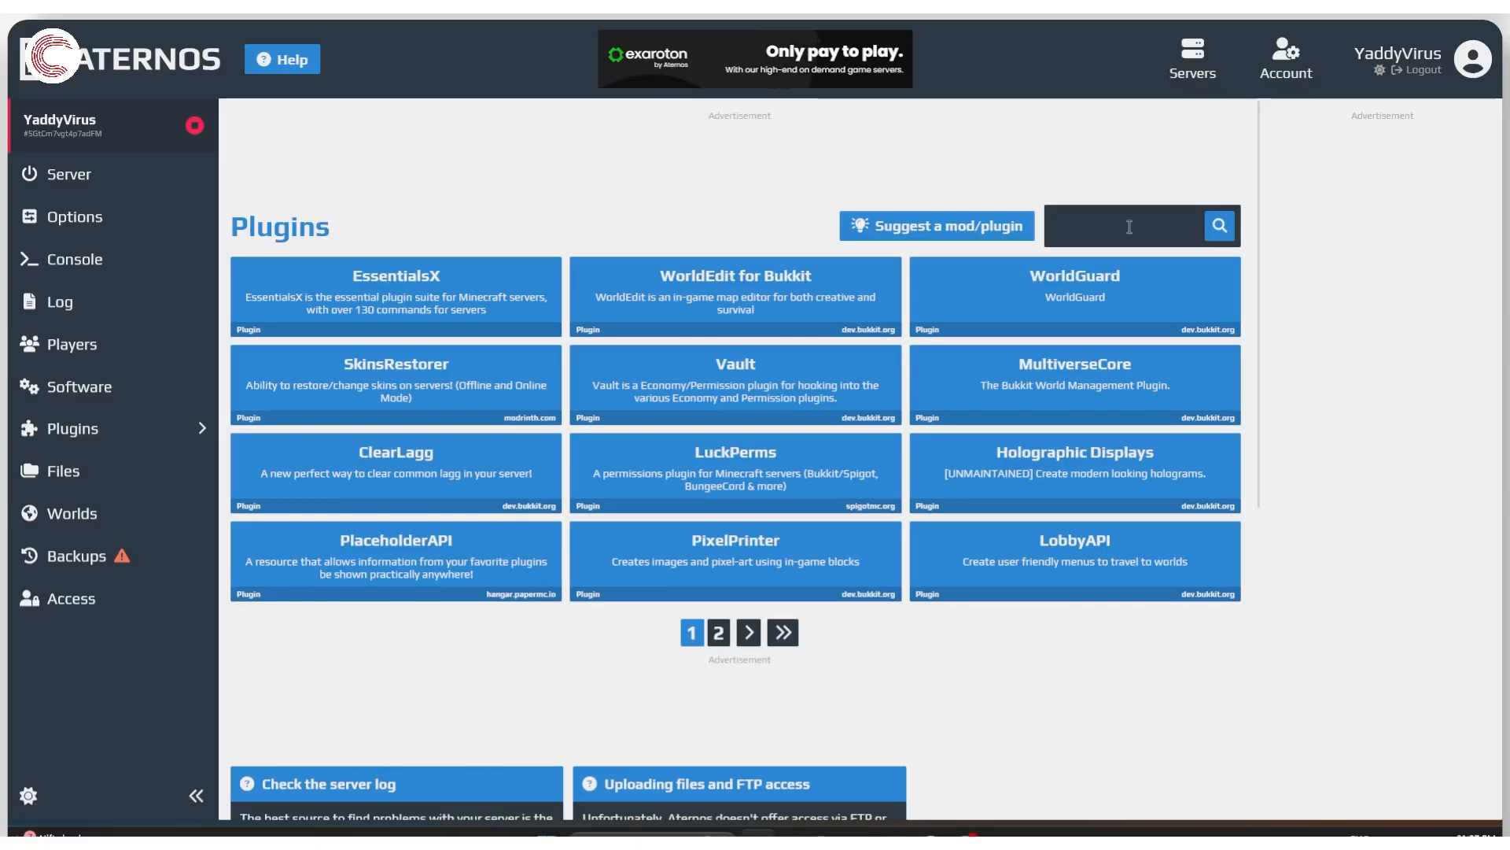
pyautogui.write('Journ')
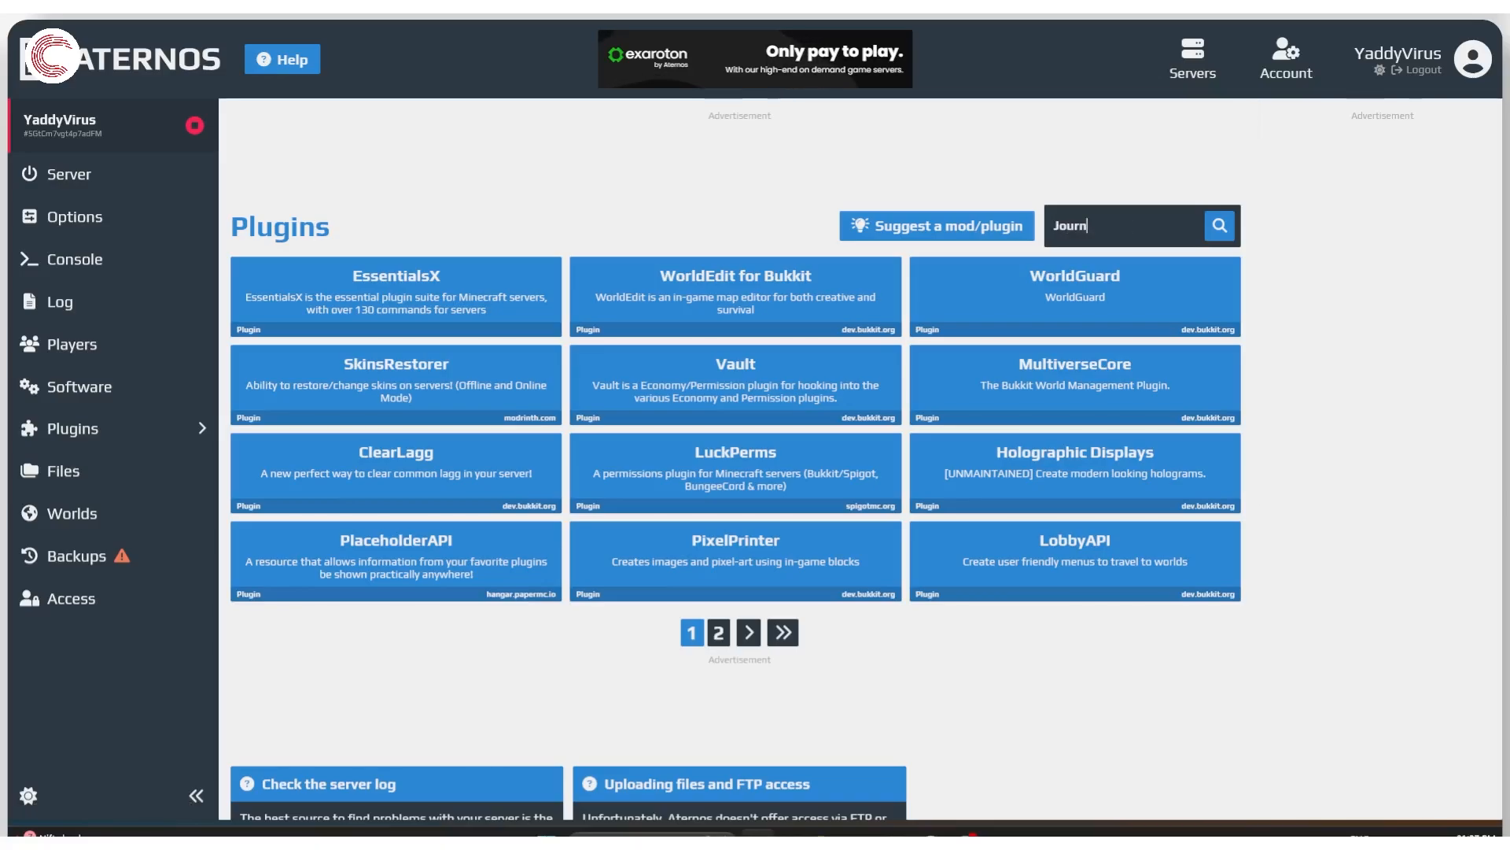
pyautogui.write('eyMap')
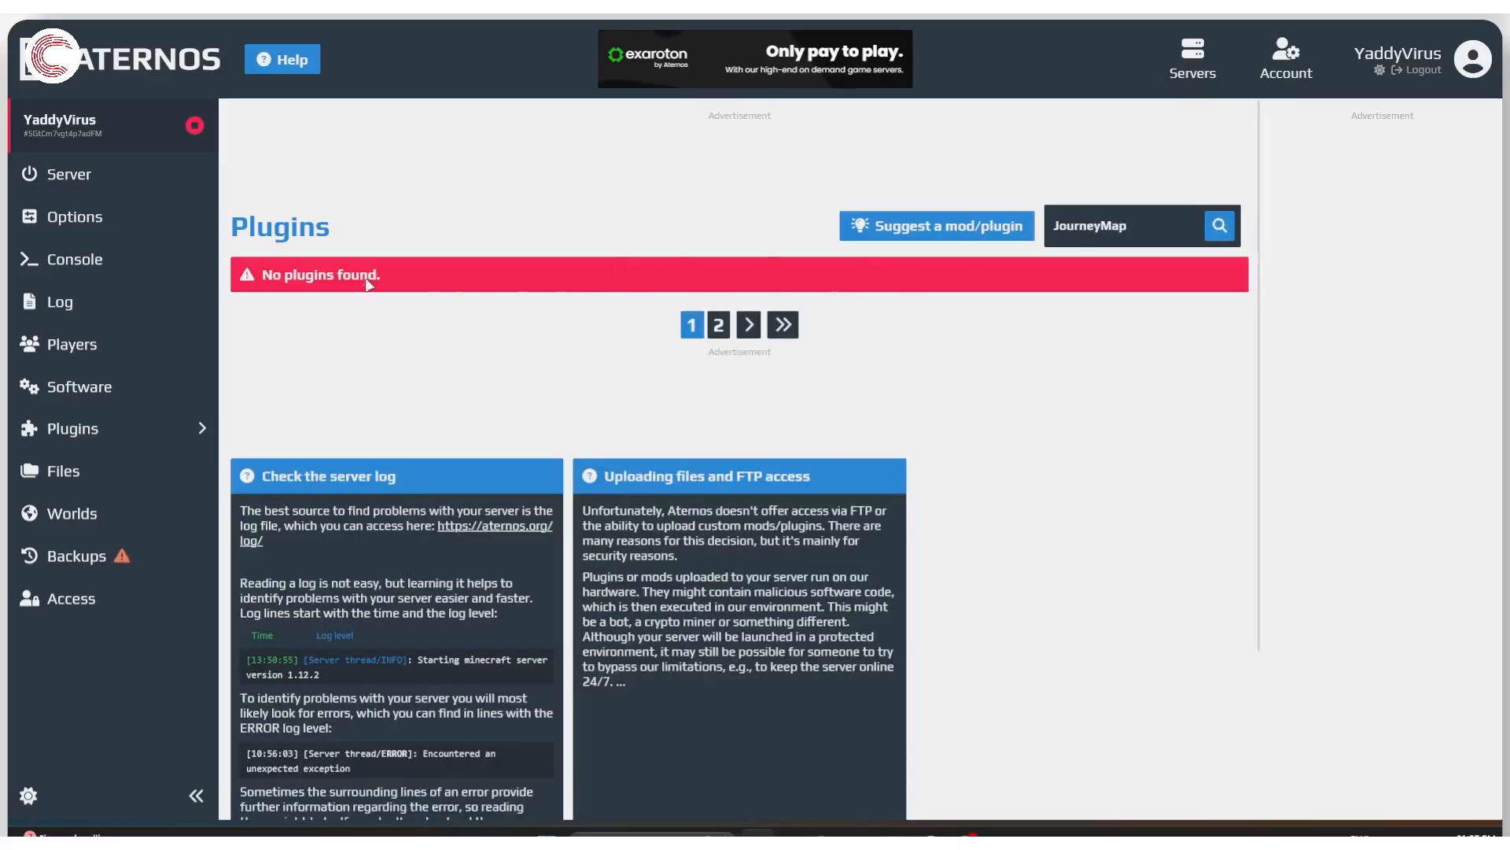
pyautogui.moveTo(633, 314)
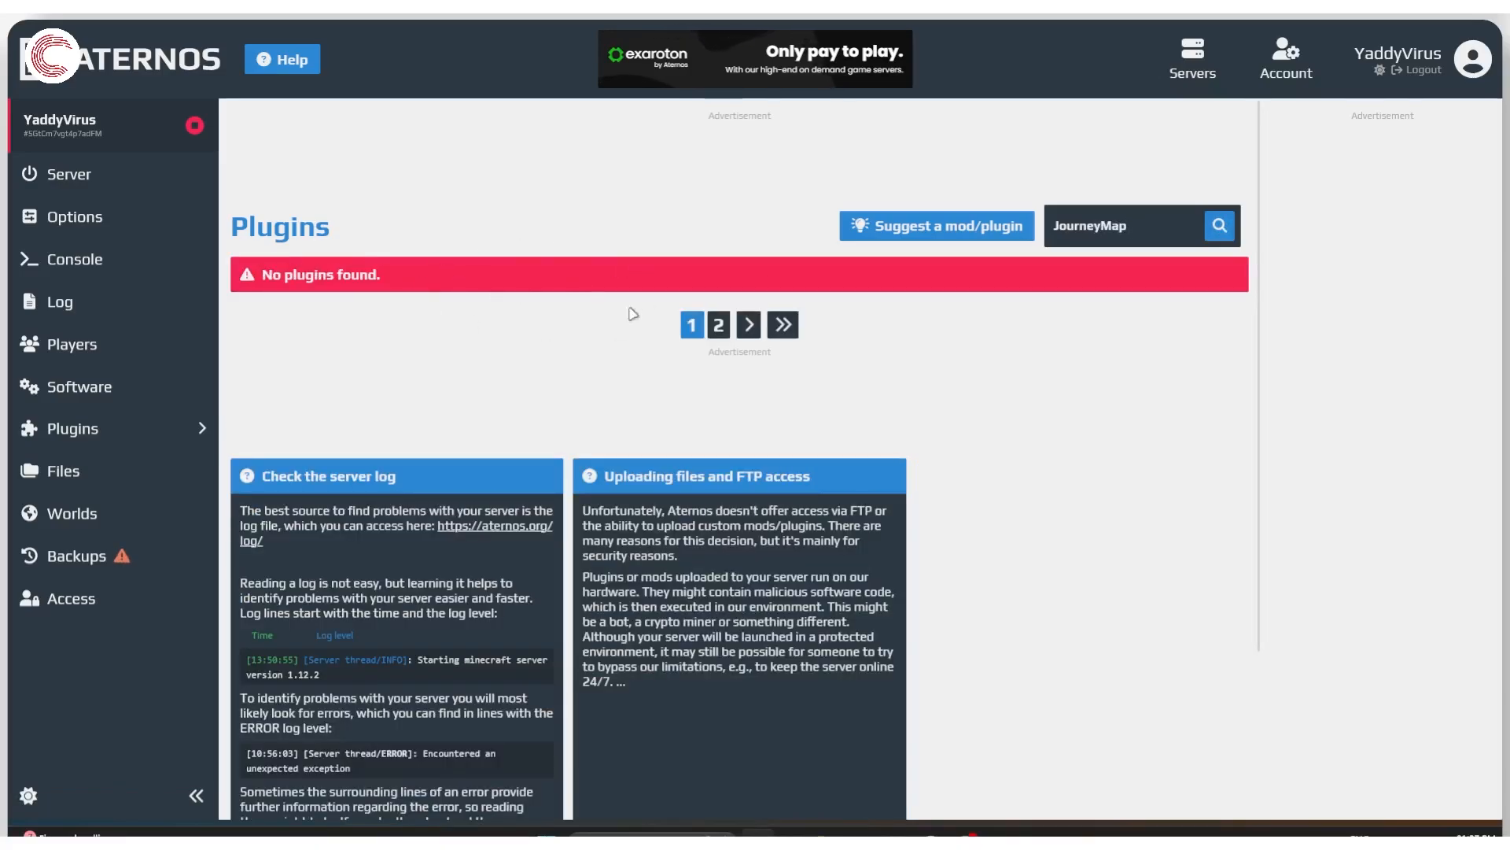
pyautogui.moveTo(928, 229)
pyautogui.write('Simple Voice Chat')
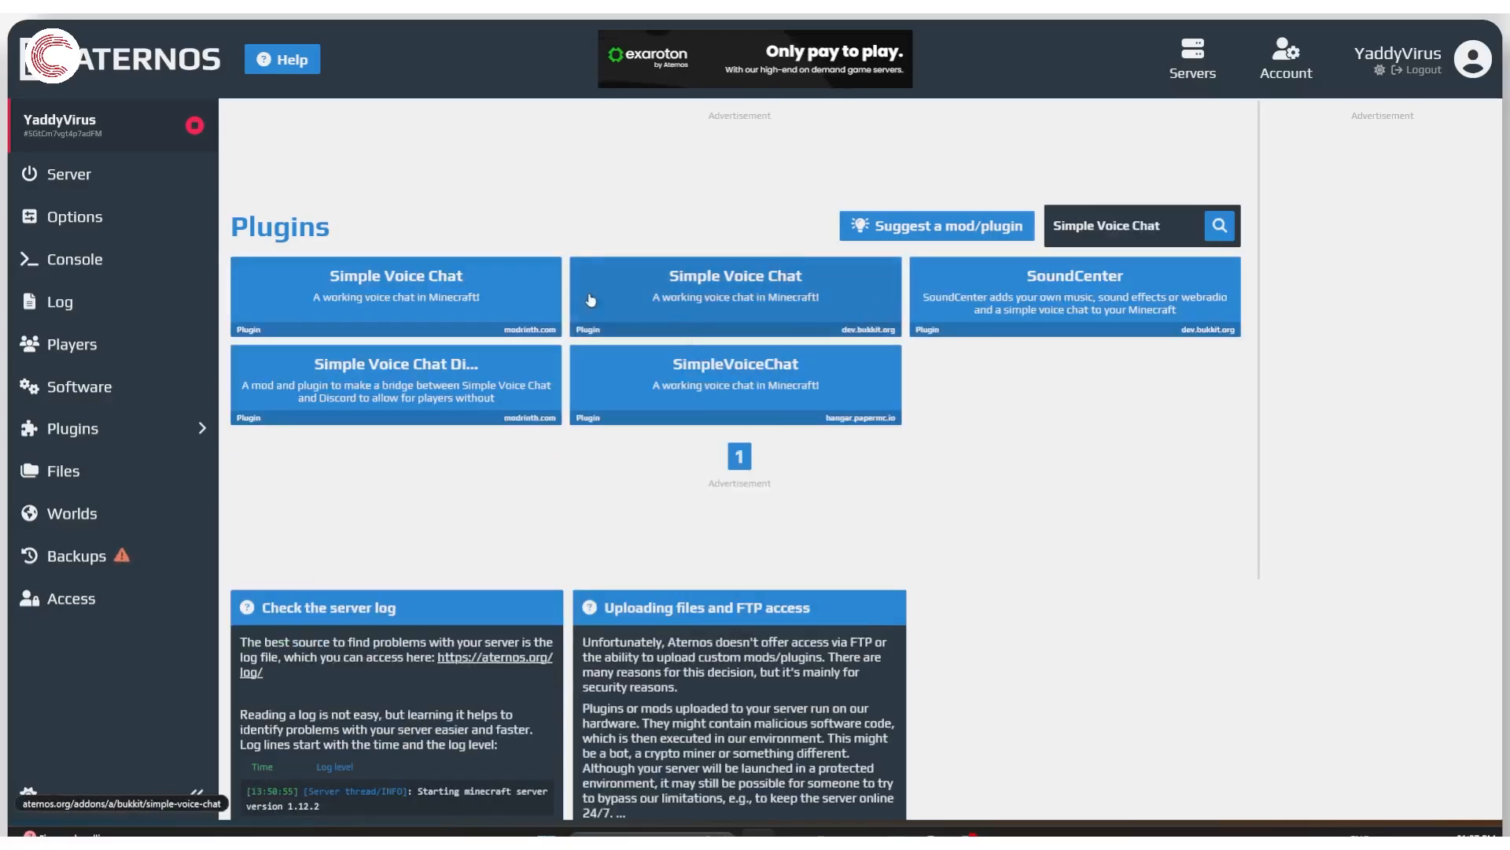
pyautogui.moveTo(428, 299)
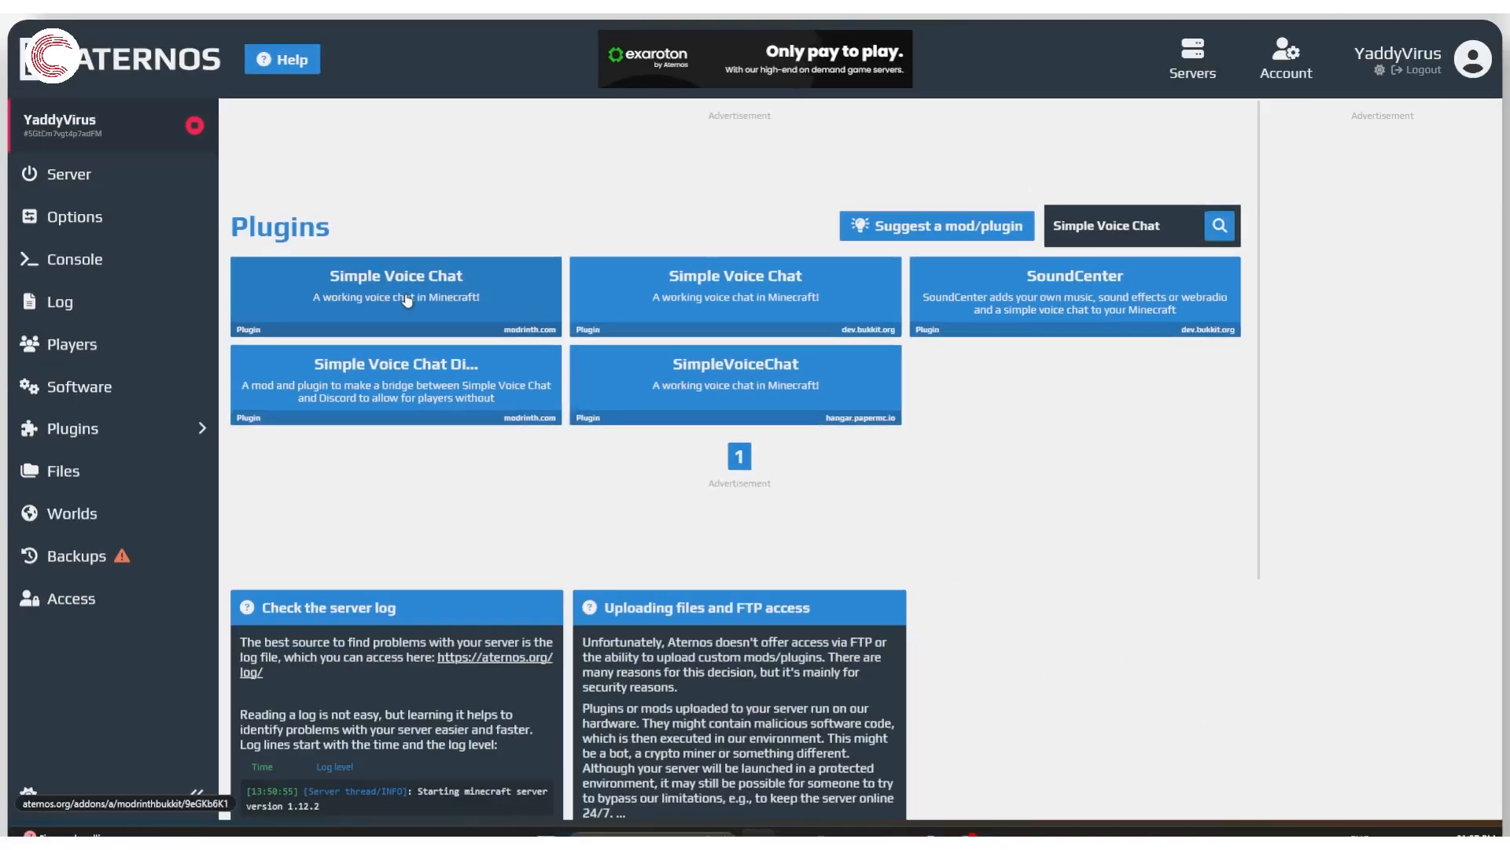
# Install Simple Voice Chat version 2.5.30 from its Modrinth plugin page
pyautogui.click(393, 296)
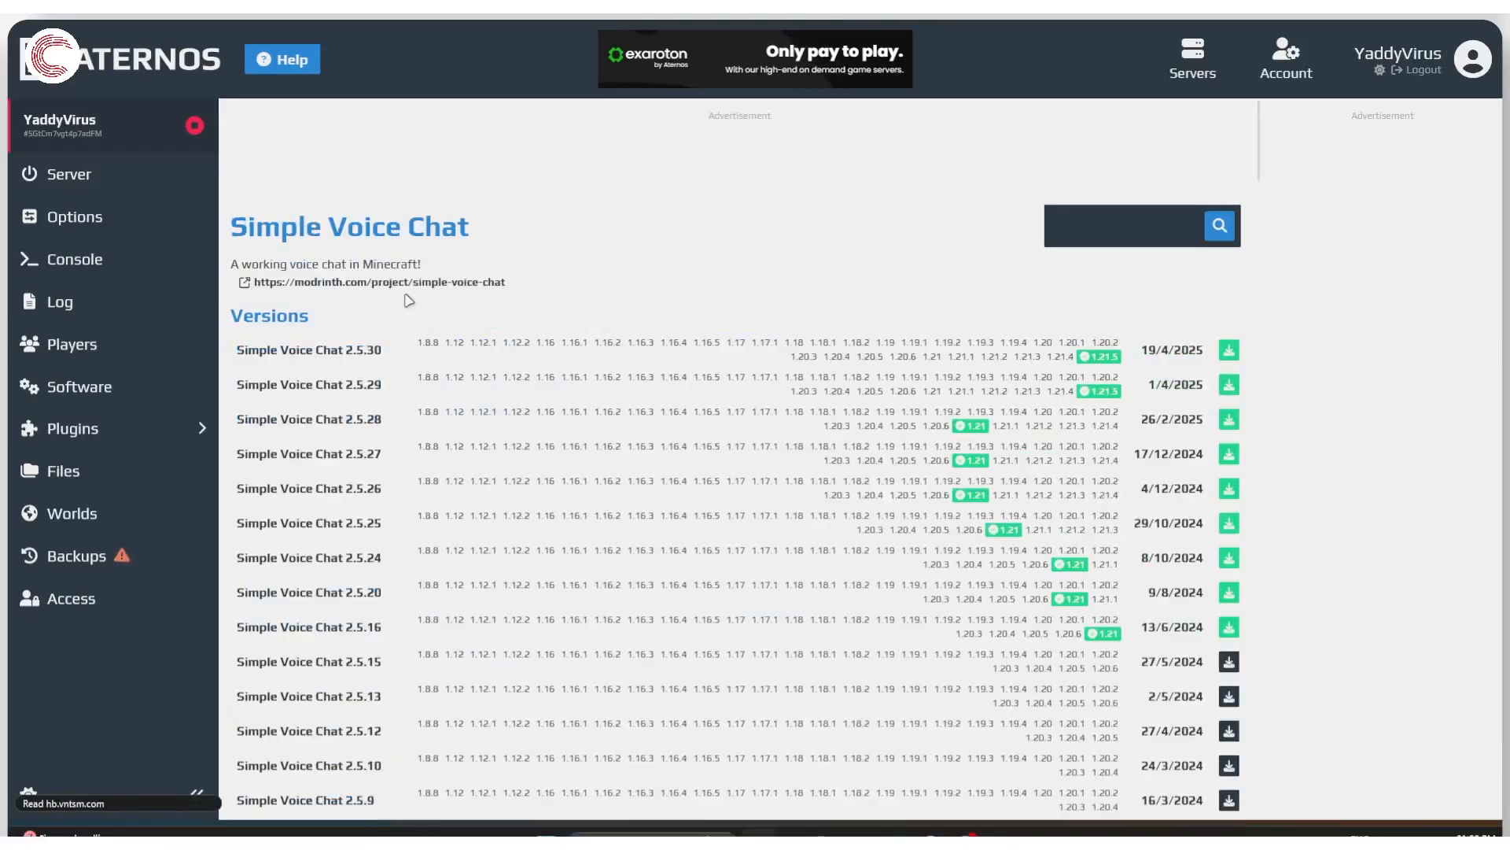
pyautogui.moveTo(479, 349)
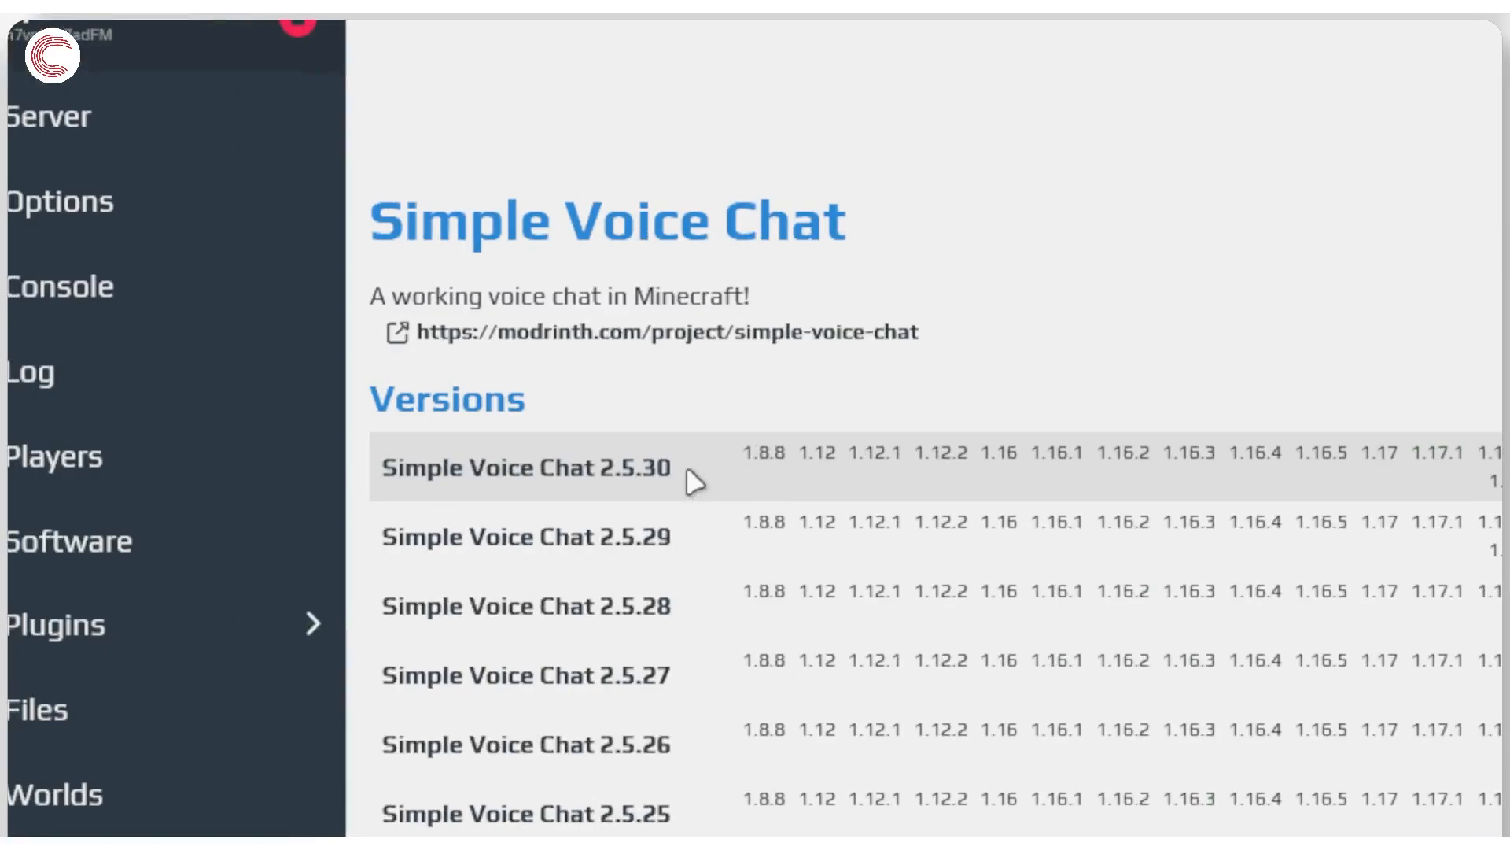
pyautogui.moveTo(617, 466)
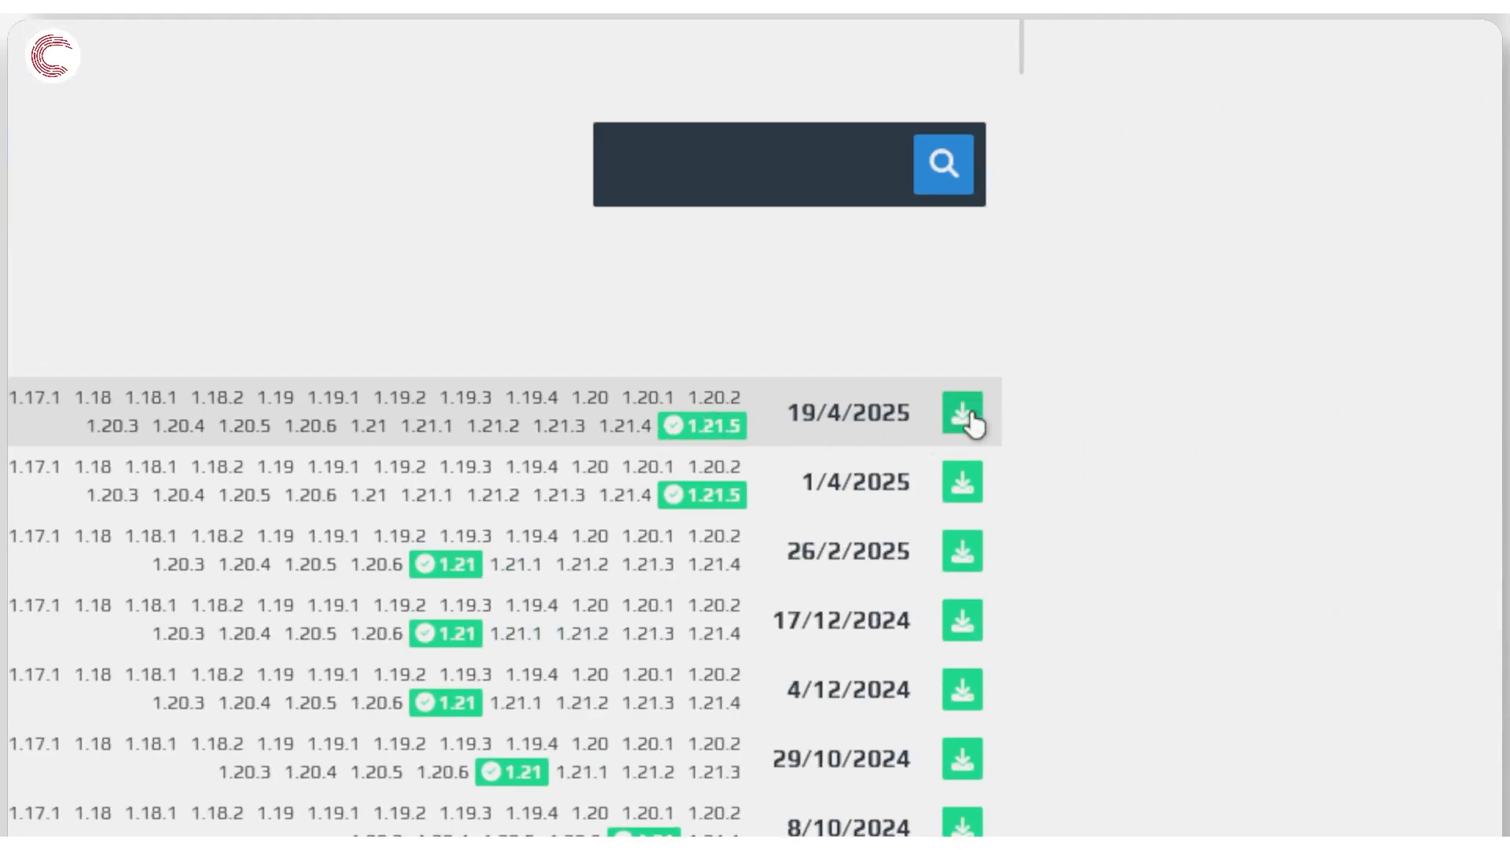
pyautogui.click(959, 414)
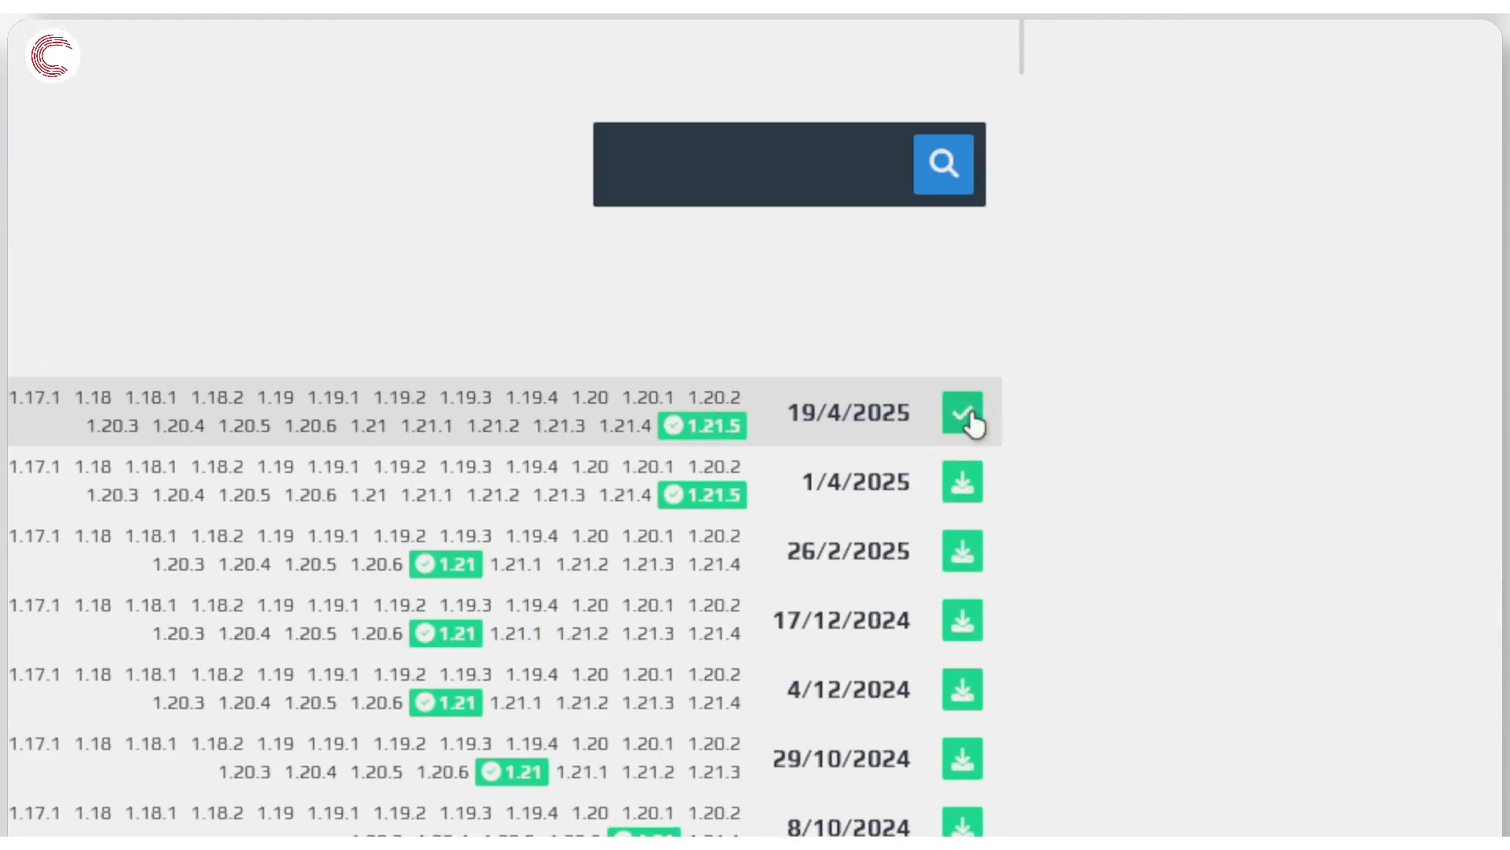
pyautogui.click(960, 414)
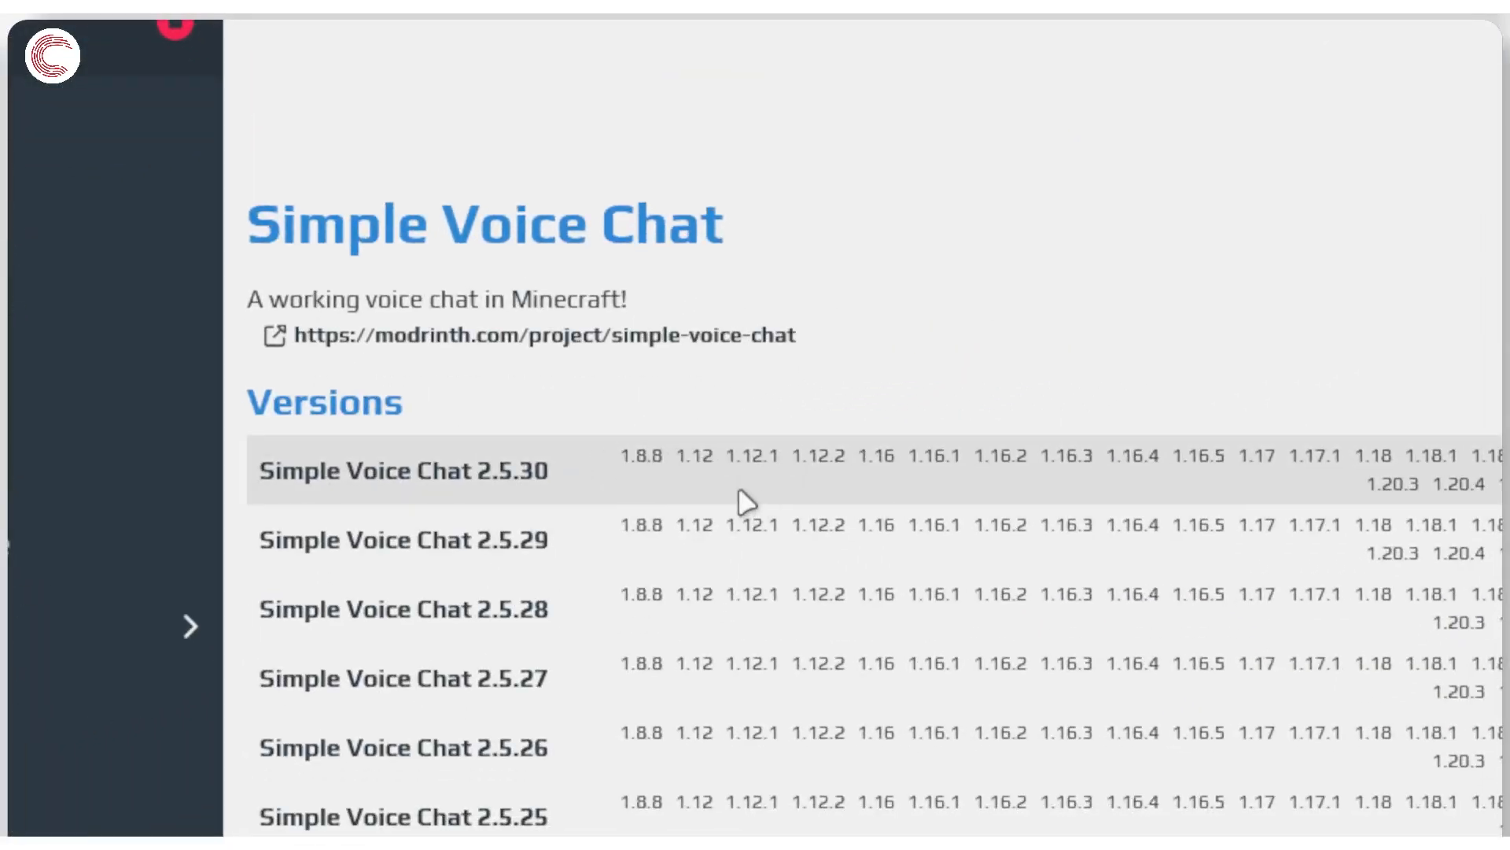
pyautogui.click(190, 626)
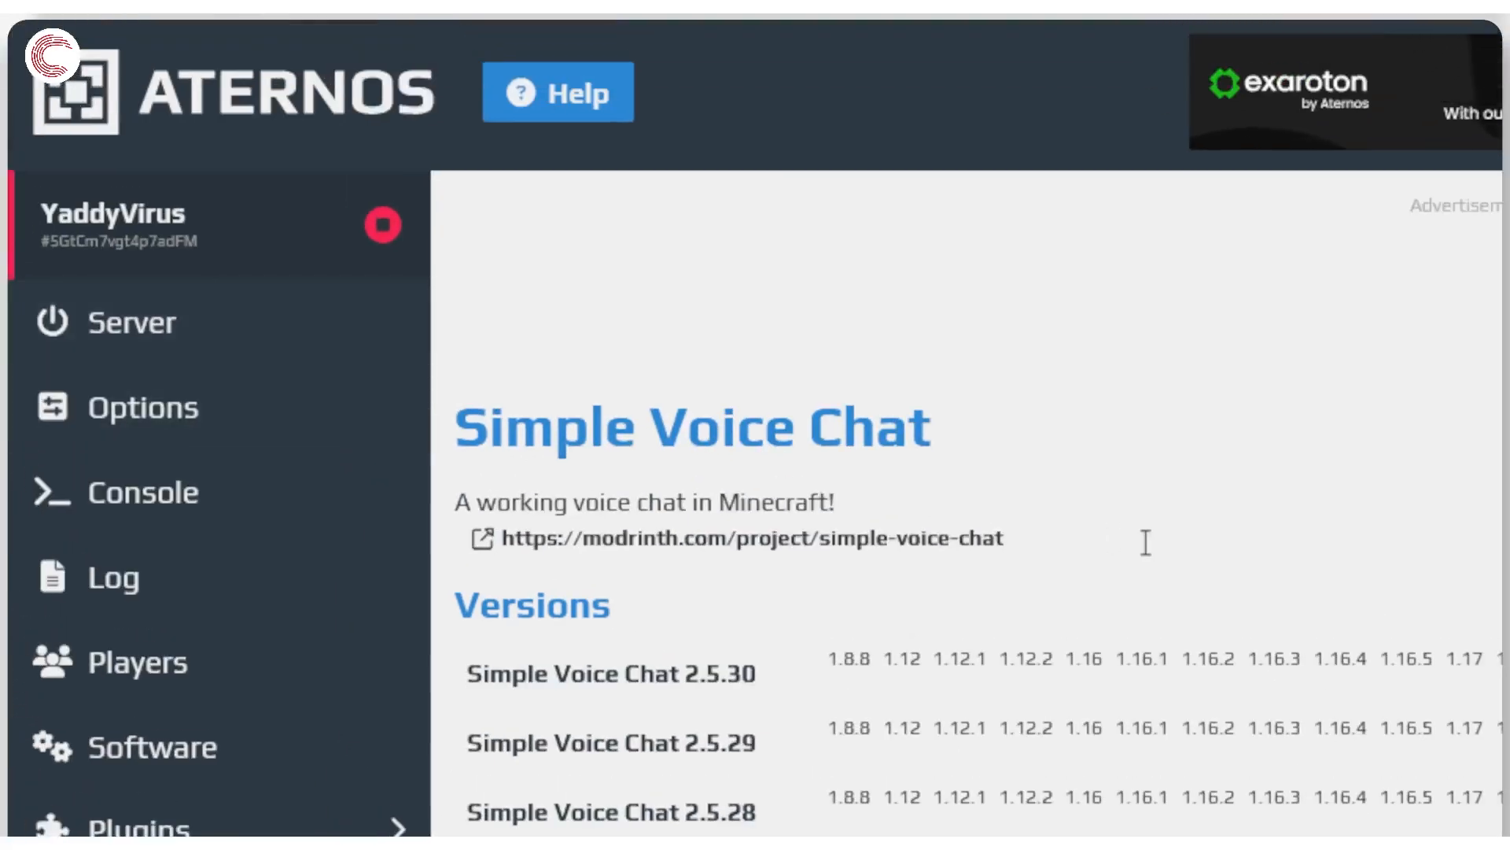
# Return to the YaddyVirus server overview, now running PaperMC 1.21.5 (77)
pyautogui.click(133, 322)
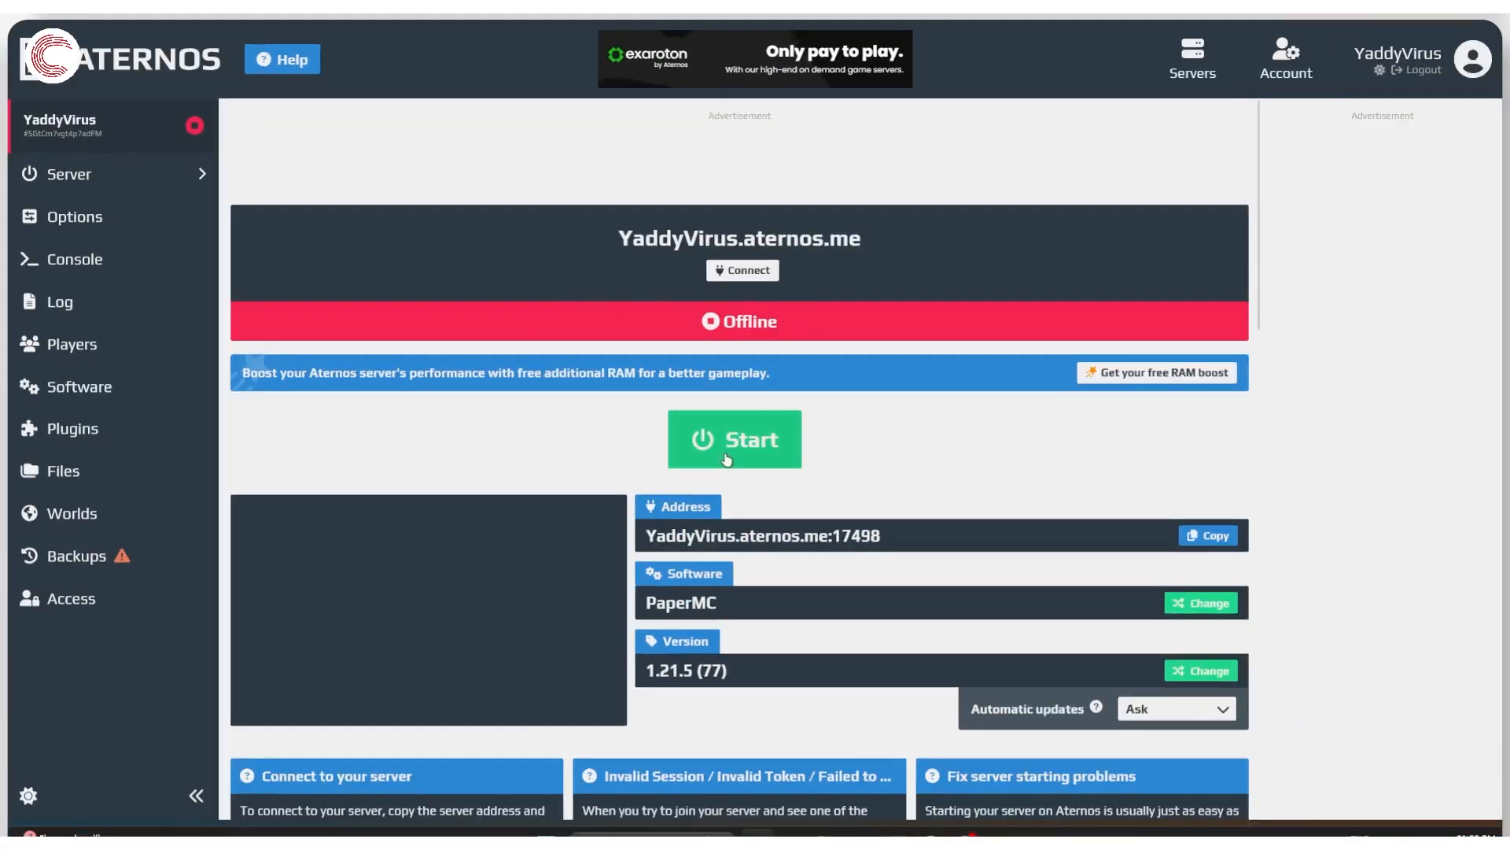
pyautogui.moveTo(868, 439)
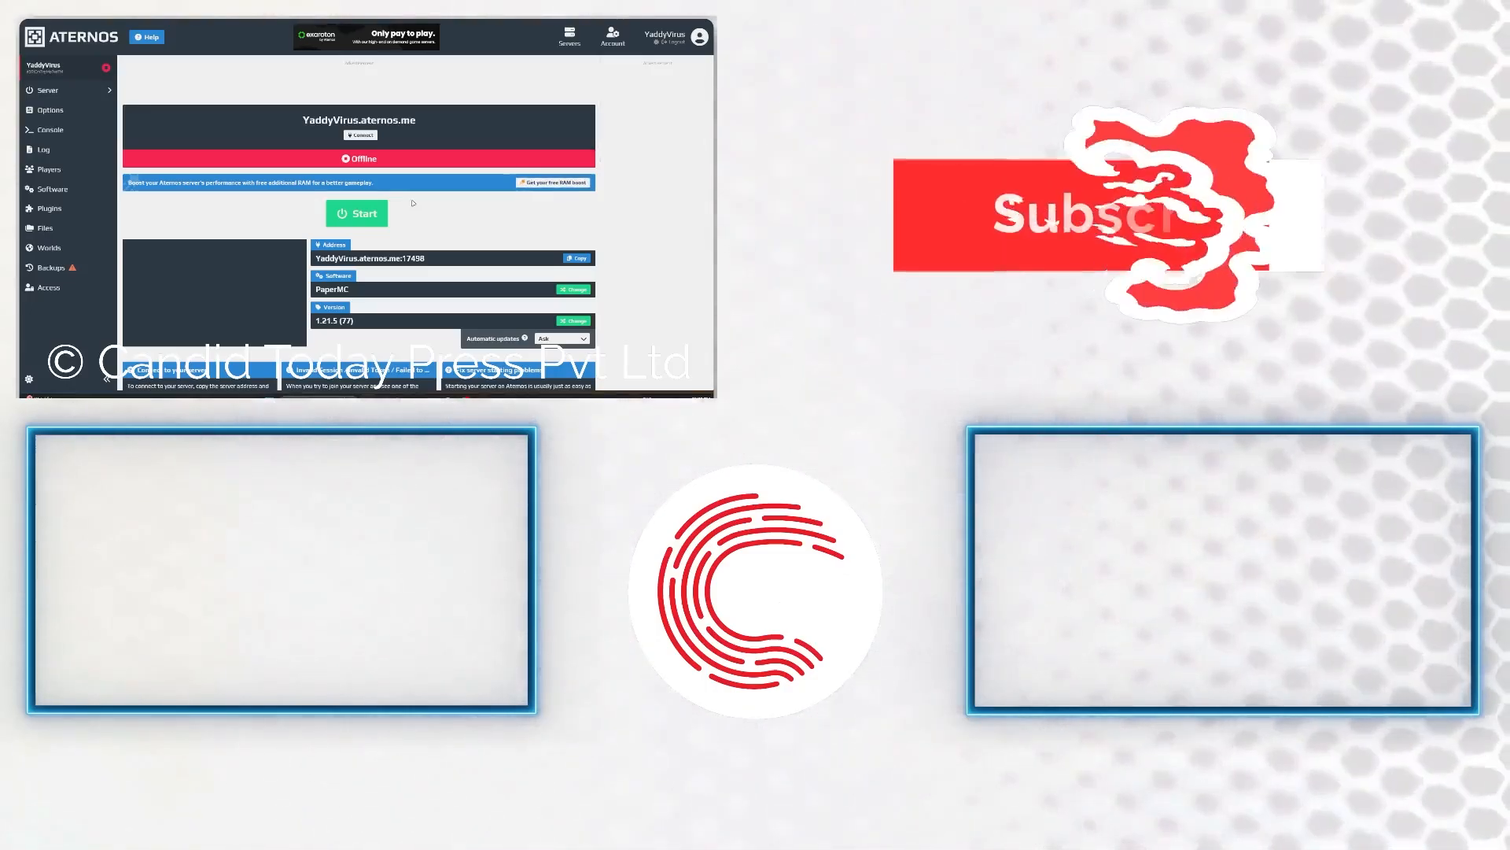
pyautogui.scroll(-3)
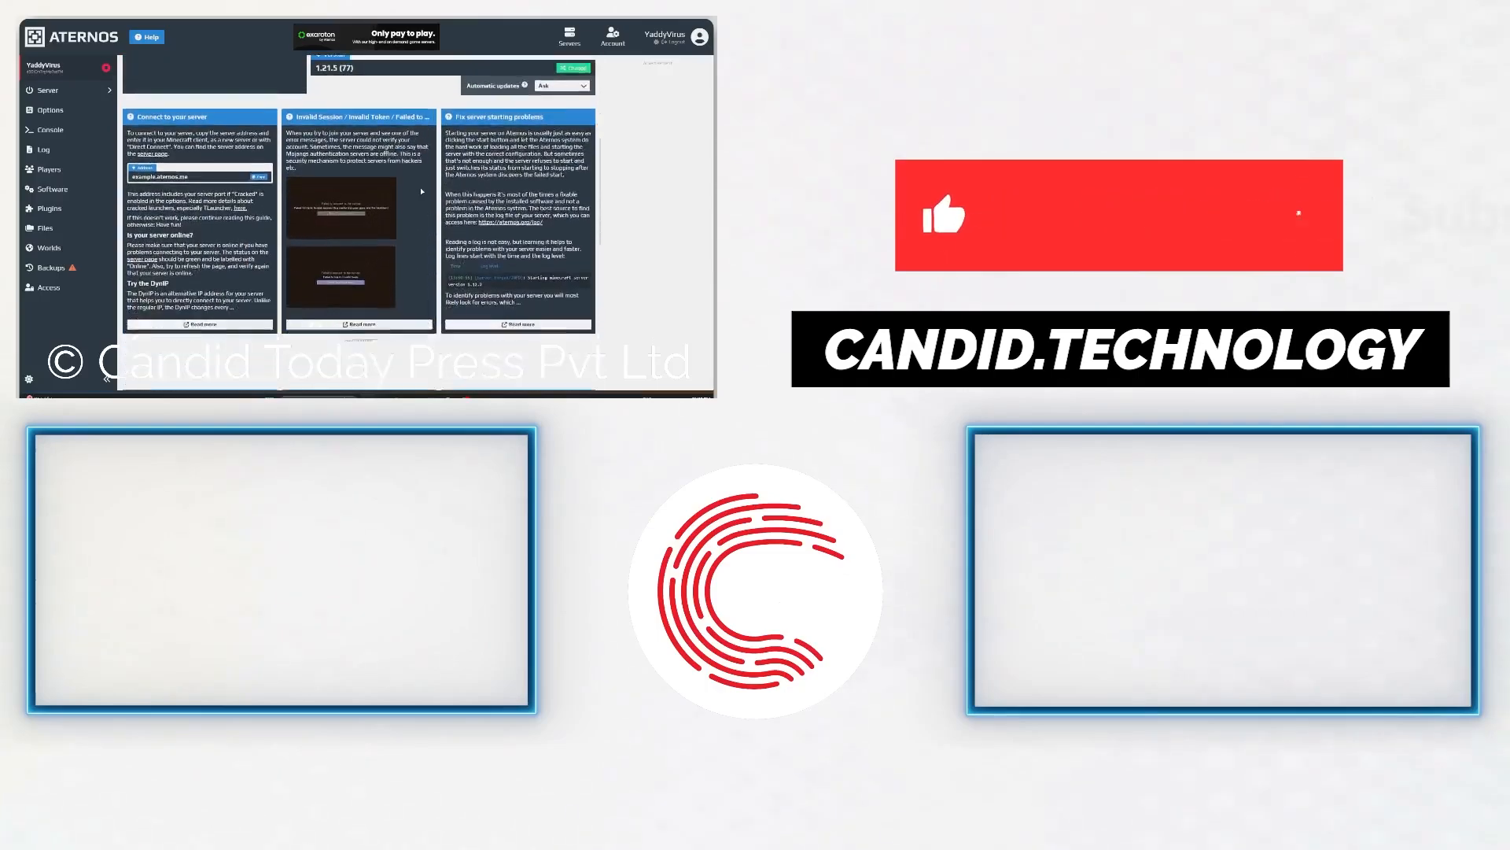